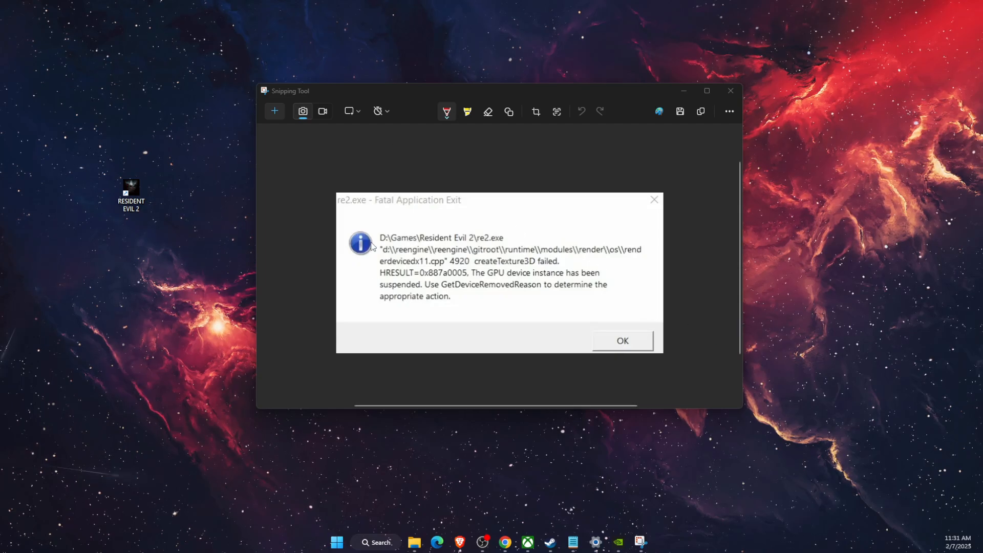
pyautogui.moveTo(486, 293)
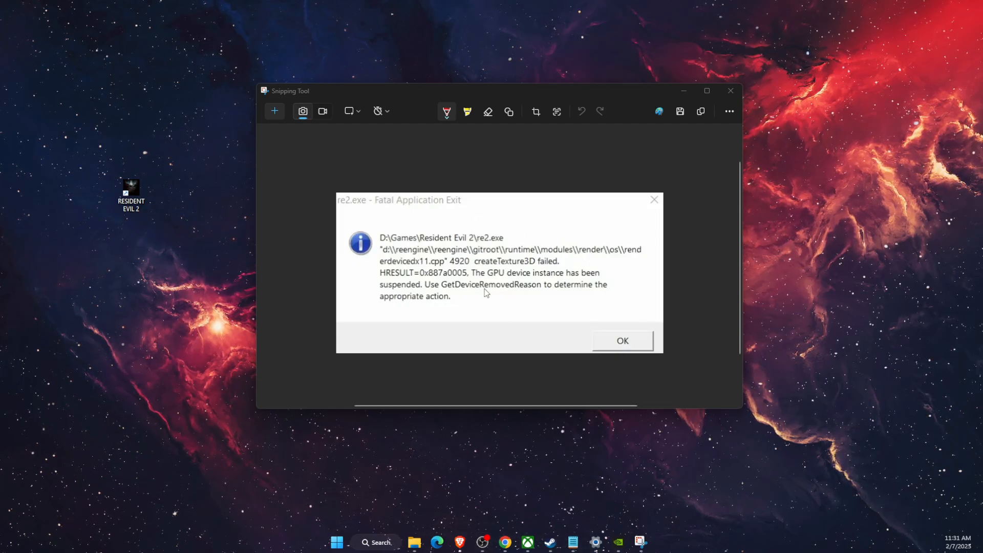
pyautogui.moveTo(730, 92)
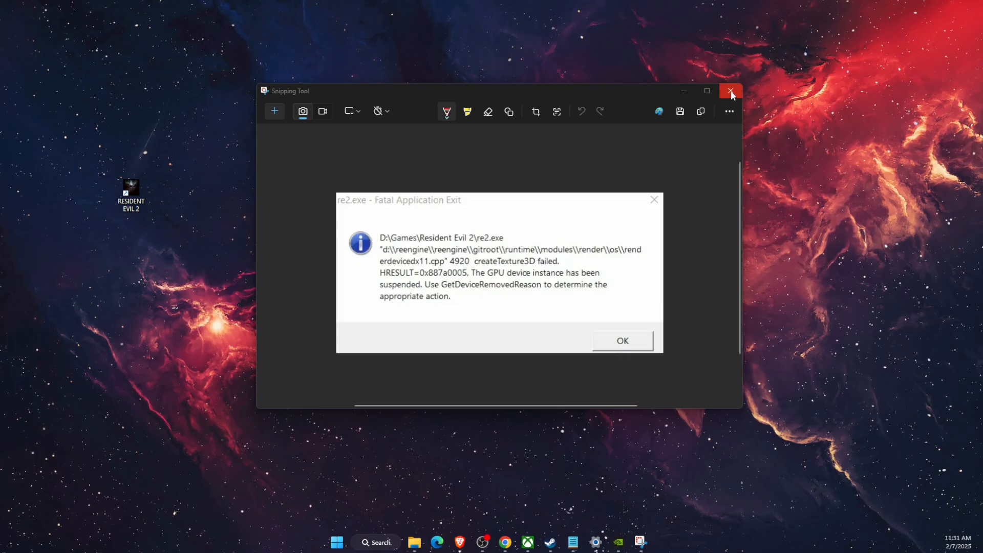
# Close the Snipping Tool screenshot of the re2.exe fatal application exit error.
pyautogui.click(730, 92)
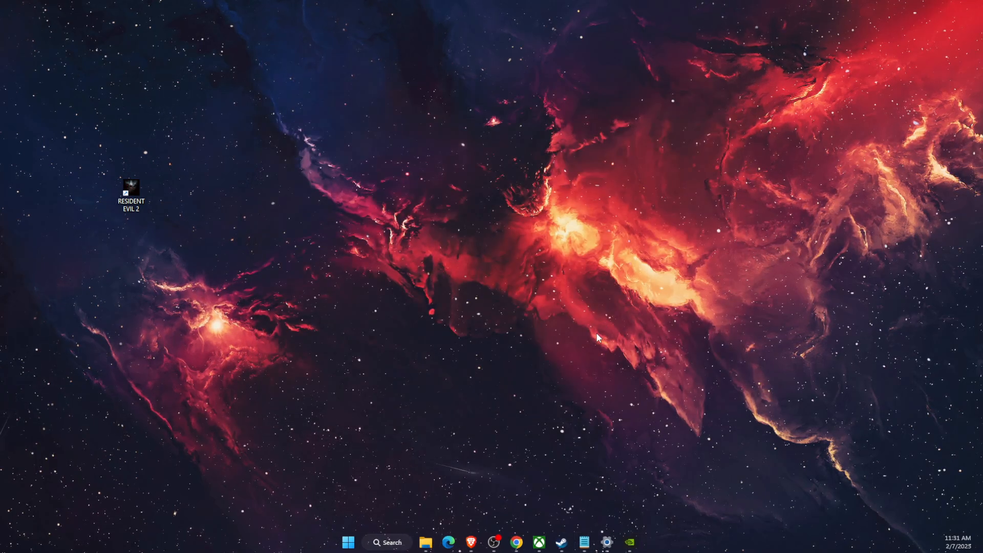
pyautogui.moveTo(625, 364)
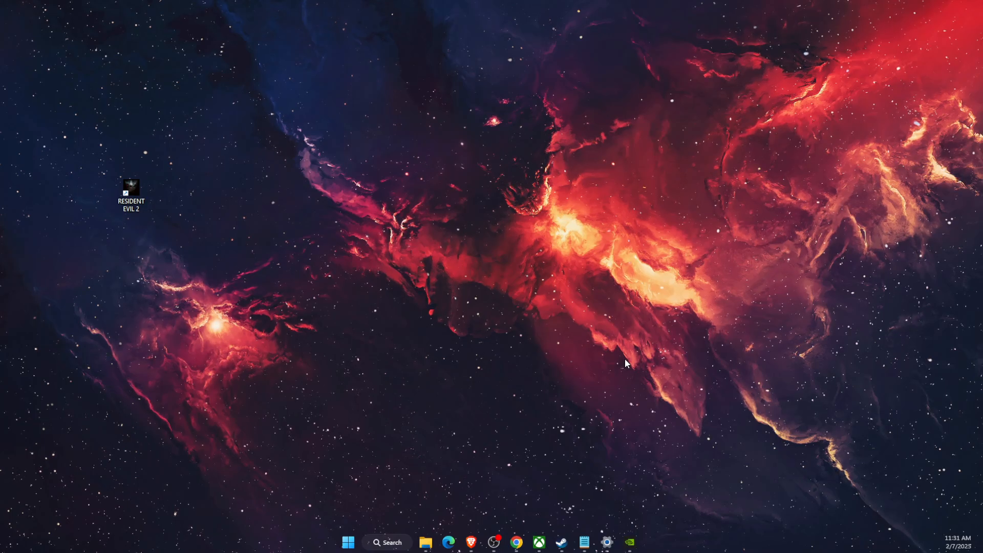
pyautogui.moveTo(633, 394)
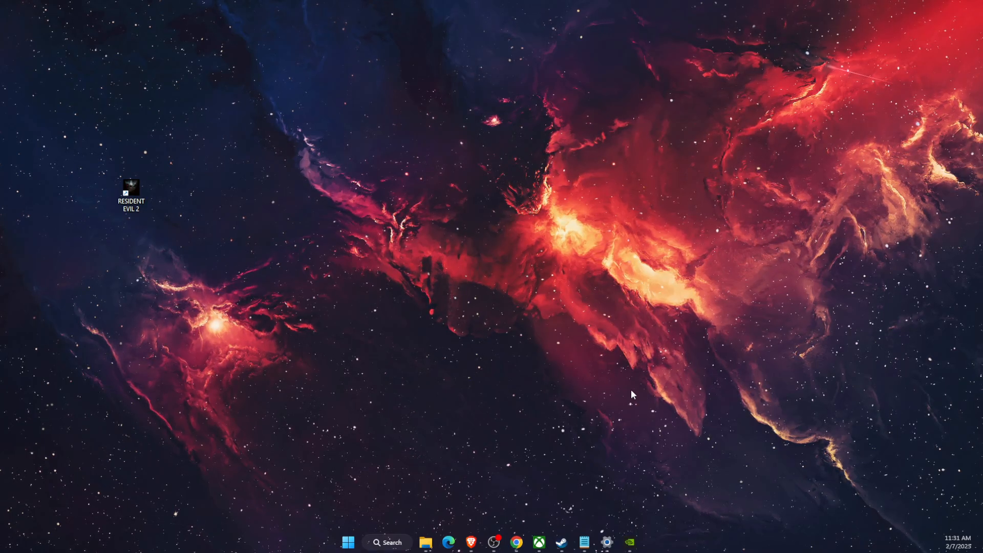
# Start installing the pending 2025-01 cumulative update from Windows Update, then leave Settings.
pyautogui.click(605, 541)
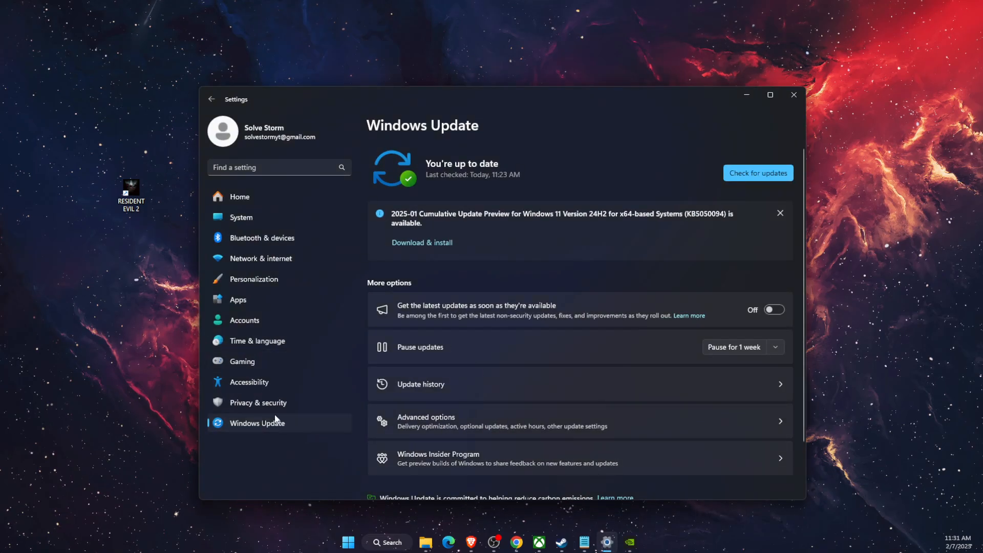
pyautogui.moveTo(276, 426)
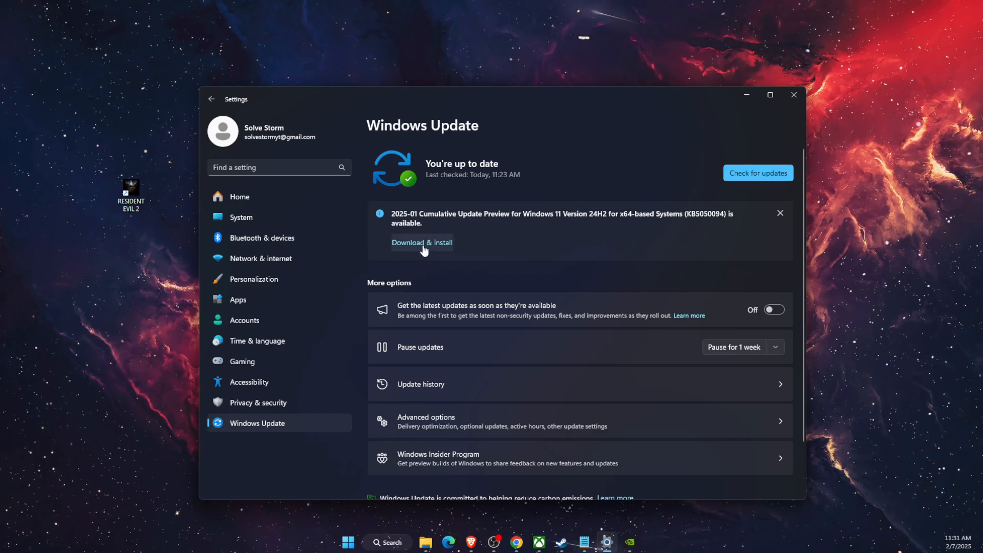
pyautogui.click(793, 94)
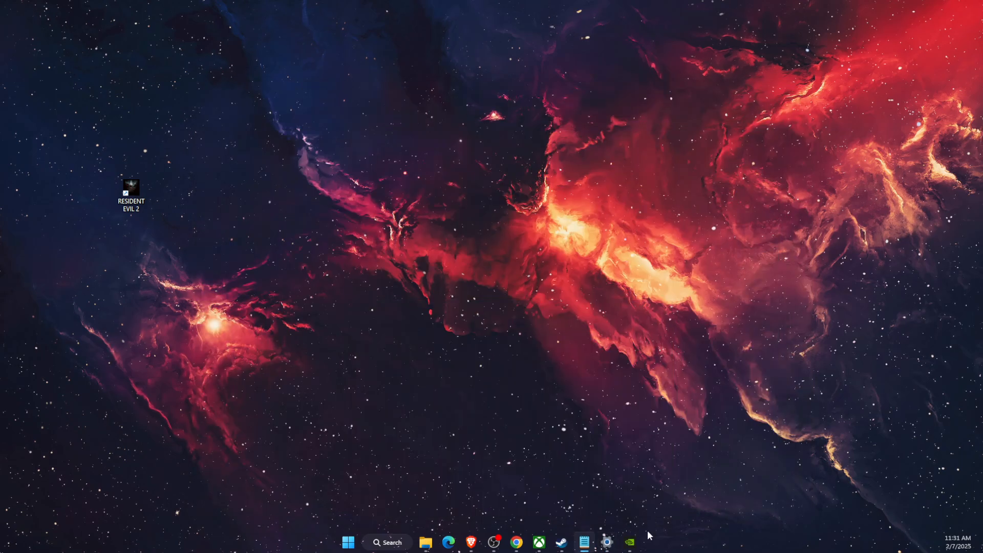
# Check the NVIDIA App Drivers page for the new Game Ready Driver 572.16 and close it.
pyautogui.click(628, 543)
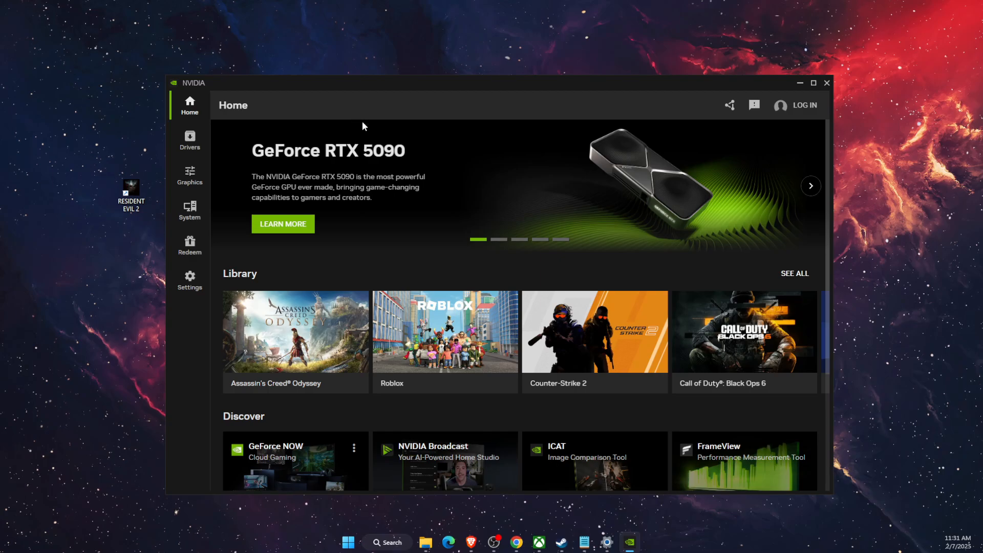
pyautogui.click(189, 138)
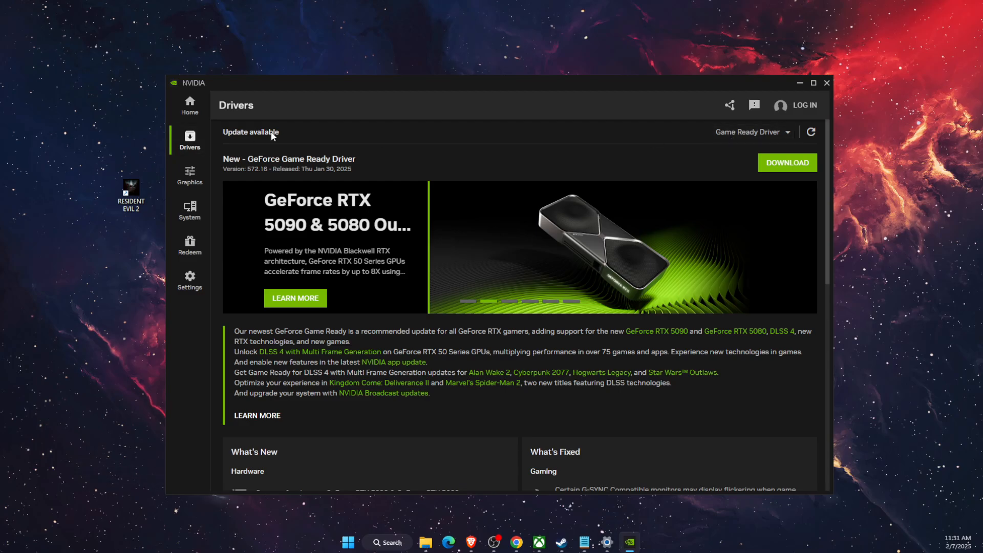
pyautogui.moveTo(564, 187)
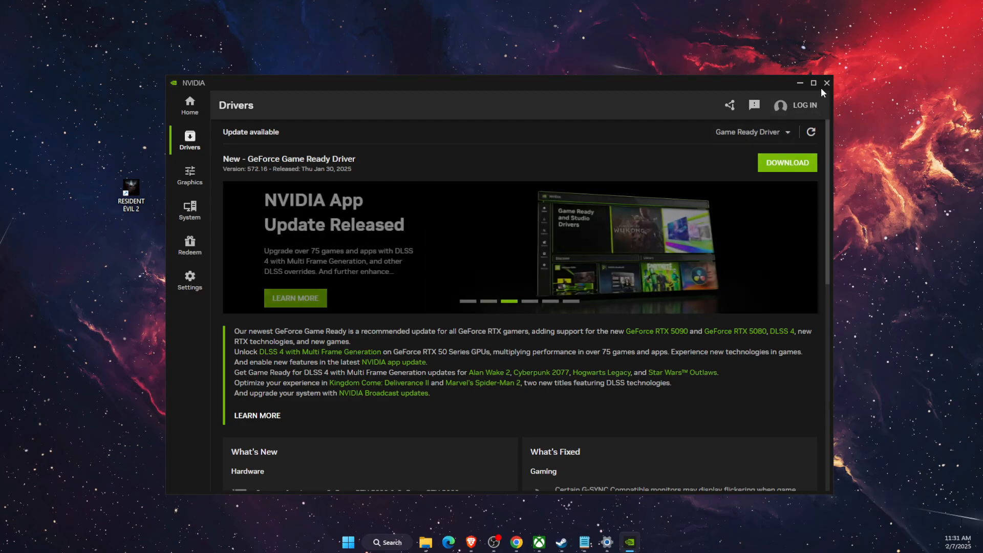
pyautogui.click(827, 83)
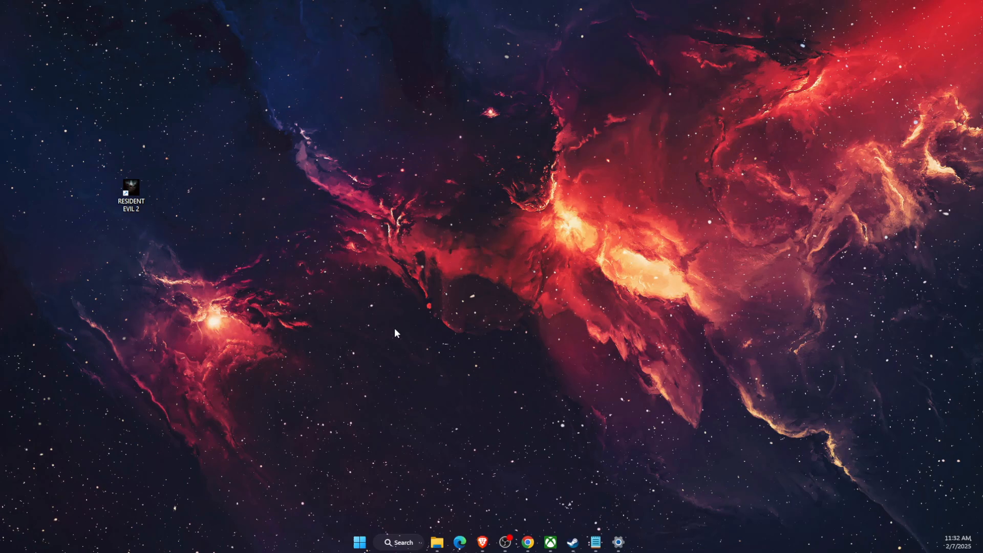
# Show Counter-Strike 2's Installed Files properties in the Steam library.
pyautogui.click(568, 543)
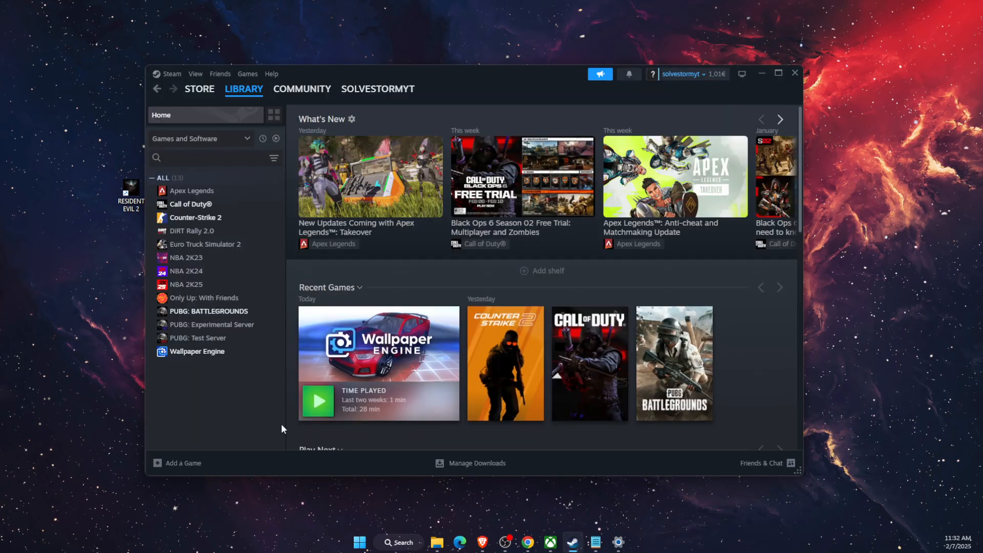
pyautogui.moveTo(213, 236)
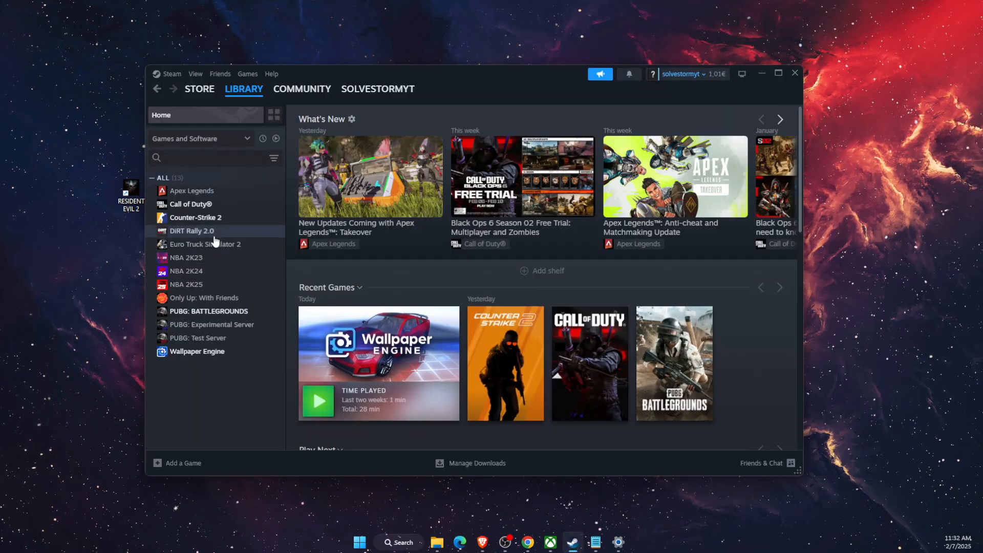
pyautogui.rightClick(196, 217)
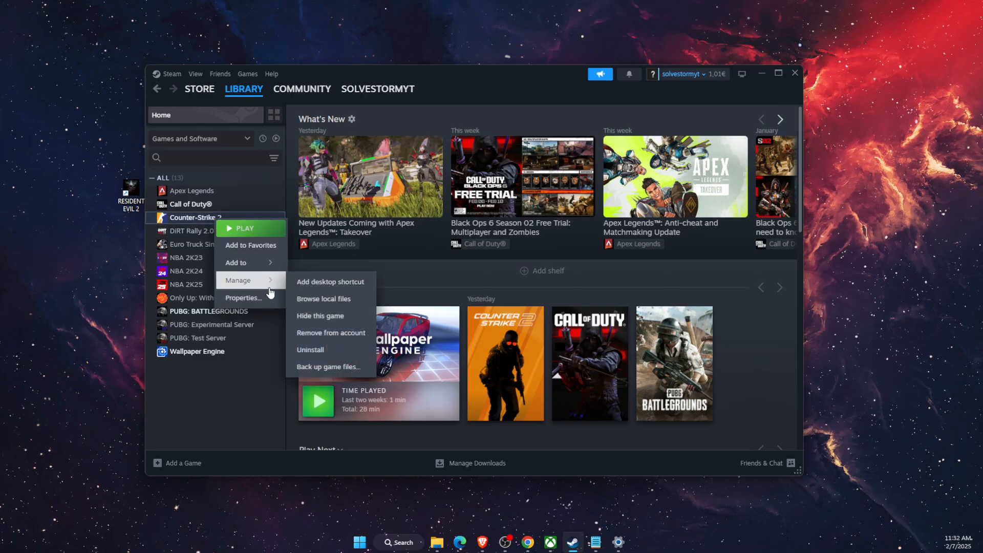
pyautogui.click(244, 297)
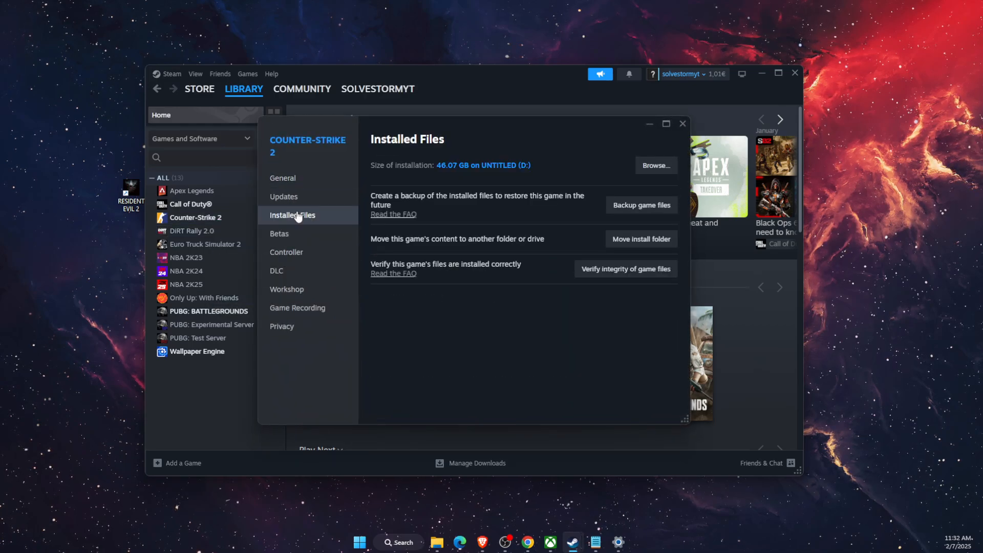
pyautogui.moveTo(668, 198)
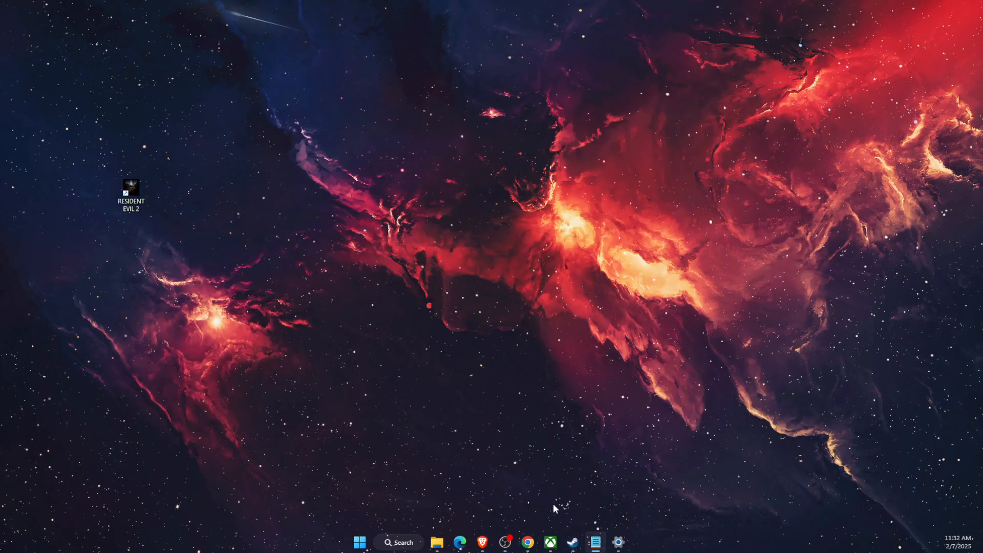
# View Resident Evil 2's install file details in Manage and reach its XboxGames install folder.
pyautogui.click(549, 542)
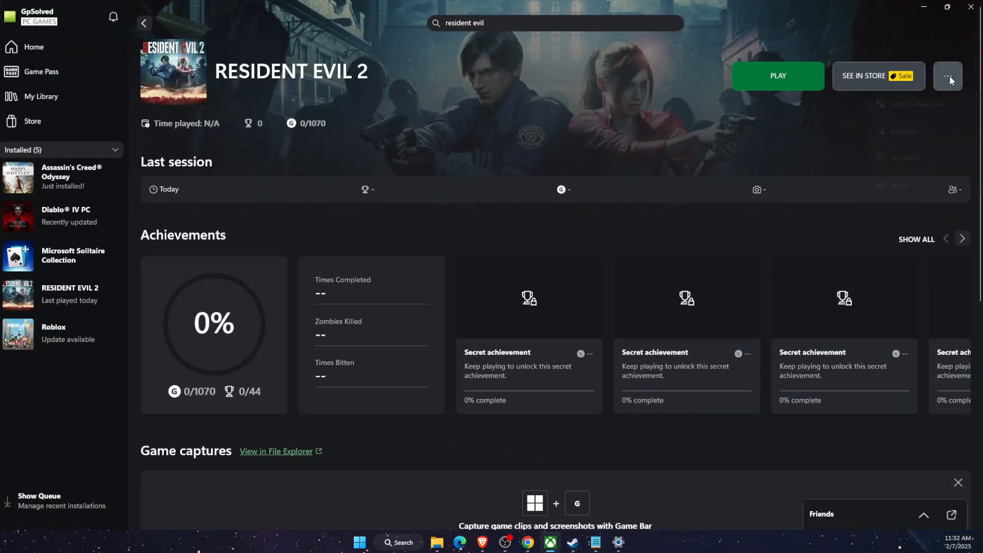
pyautogui.click(948, 76)
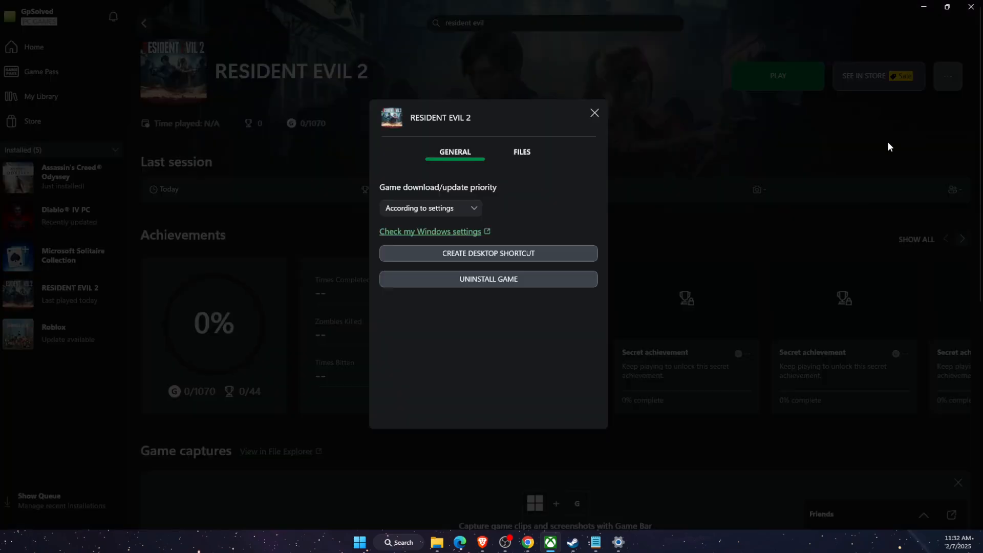
pyautogui.click(521, 151)
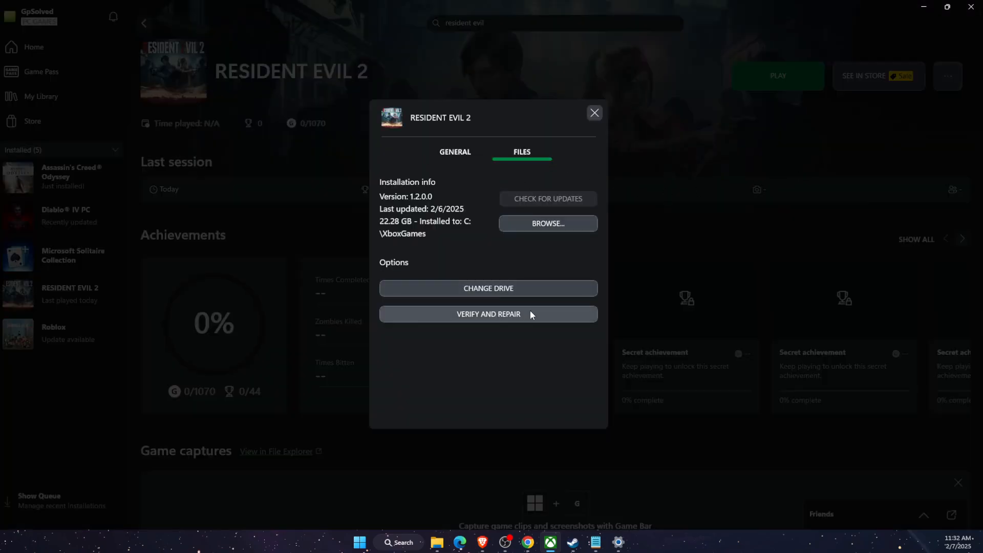
pyautogui.moveTo(472, 314)
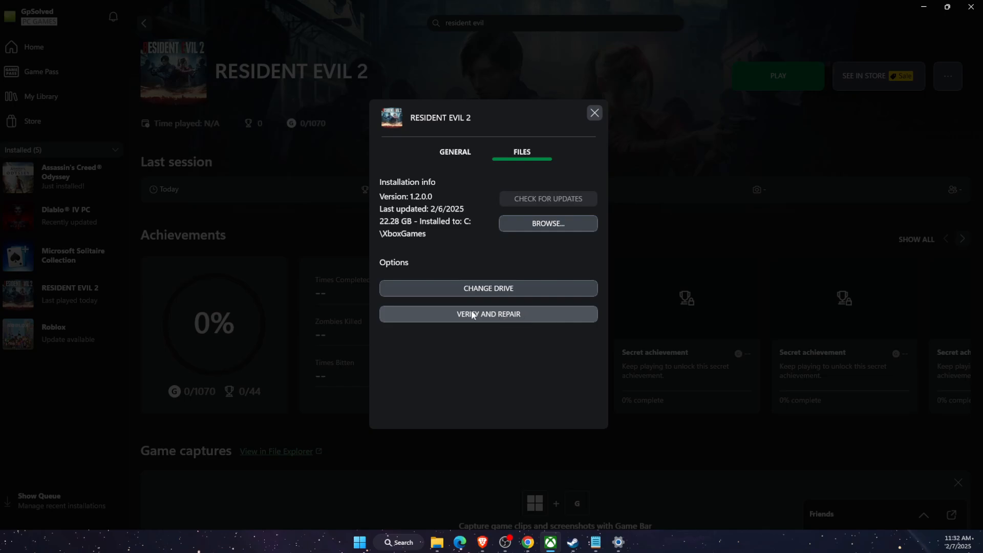
pyautogui.moveTo(525, 352)
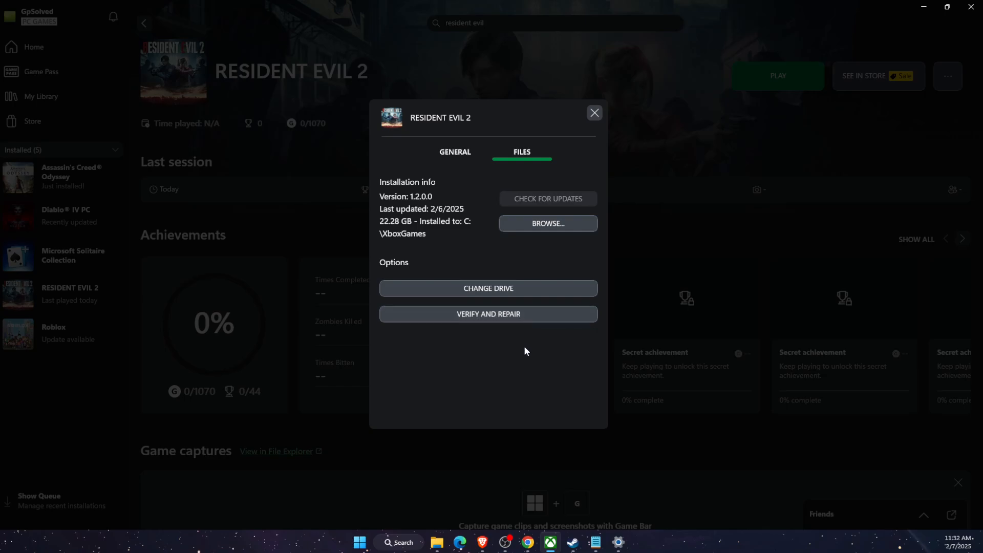
pyautogui.moveTo(594, 121)
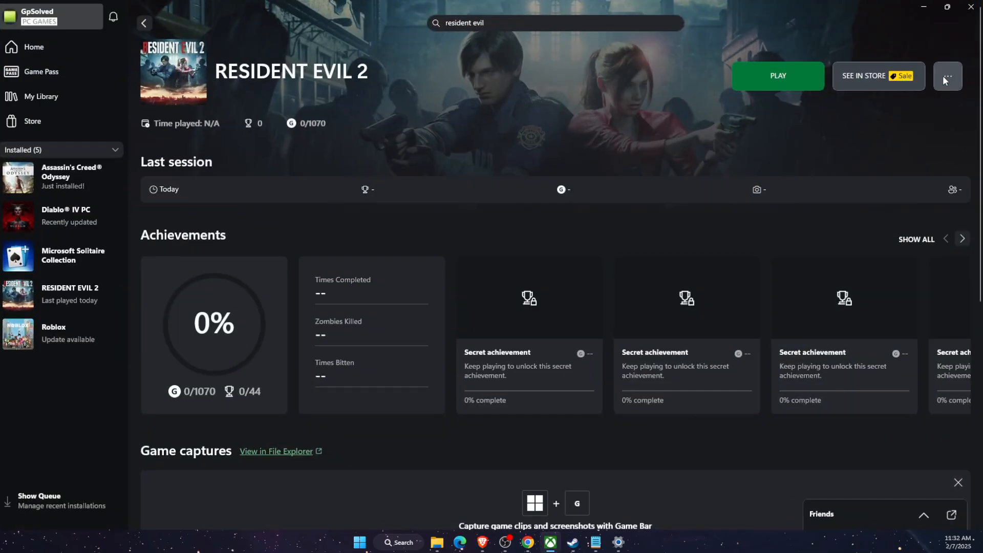
pyautogui.click(947, 75)
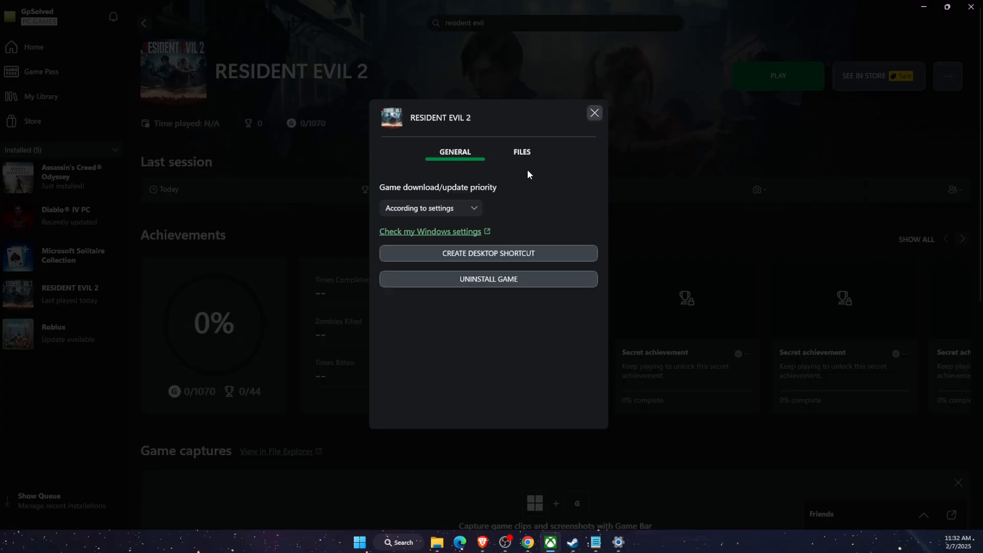
pyautogui.click(521, 152)
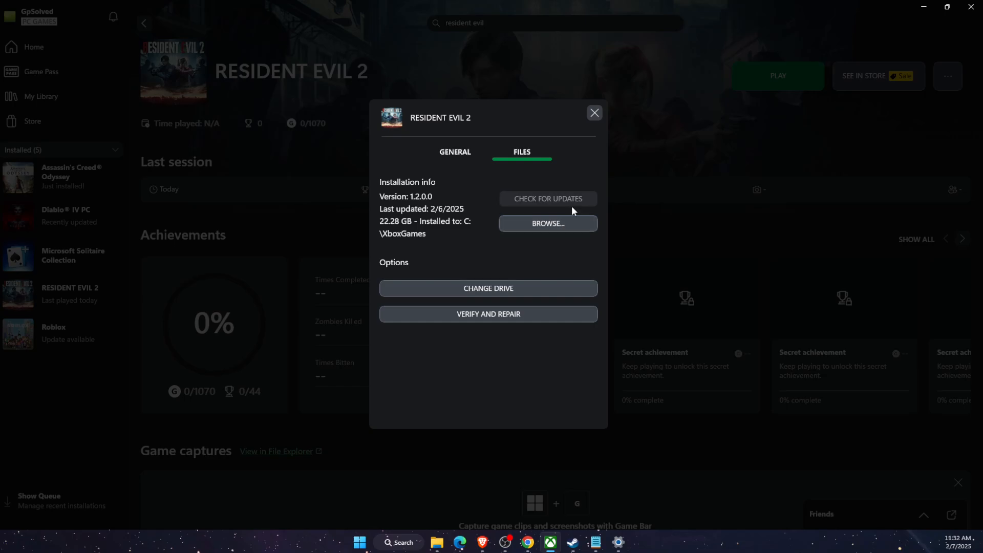
pyautogui.moveTo(920, 5)
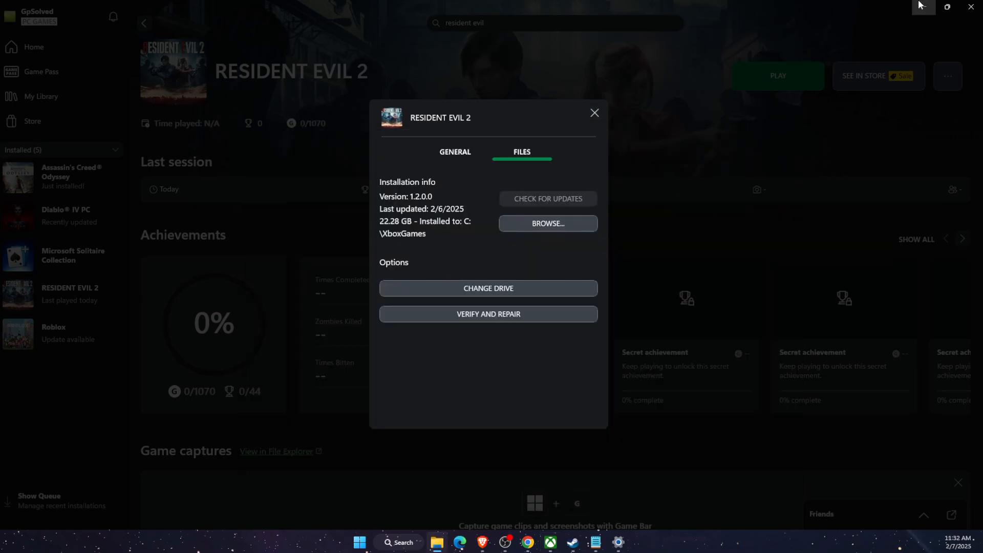
pyautogui.click(547, 223)
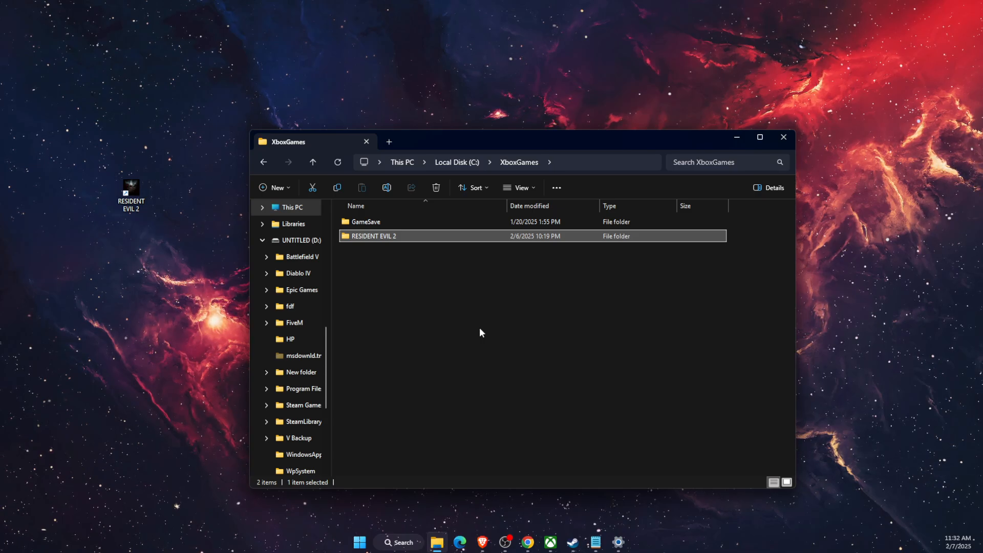
pyautogui.moveTo(402, 250)
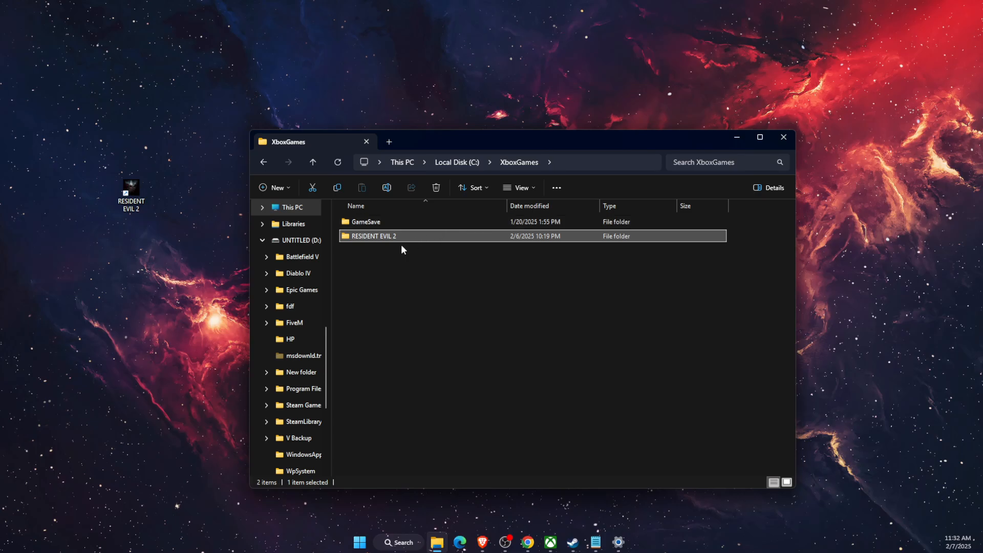
pyautogui.moveTo(398, 244)
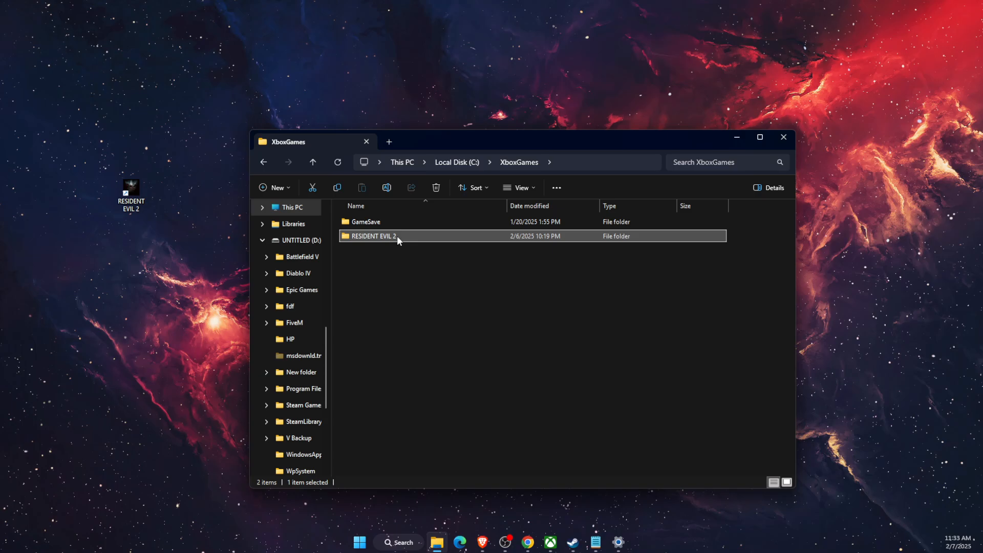
# Locate re2_config.ini in the RESIDENT EVIL 2 Content folder and edit it in Notepad.
pyautogui.doubleClick(376, 236)
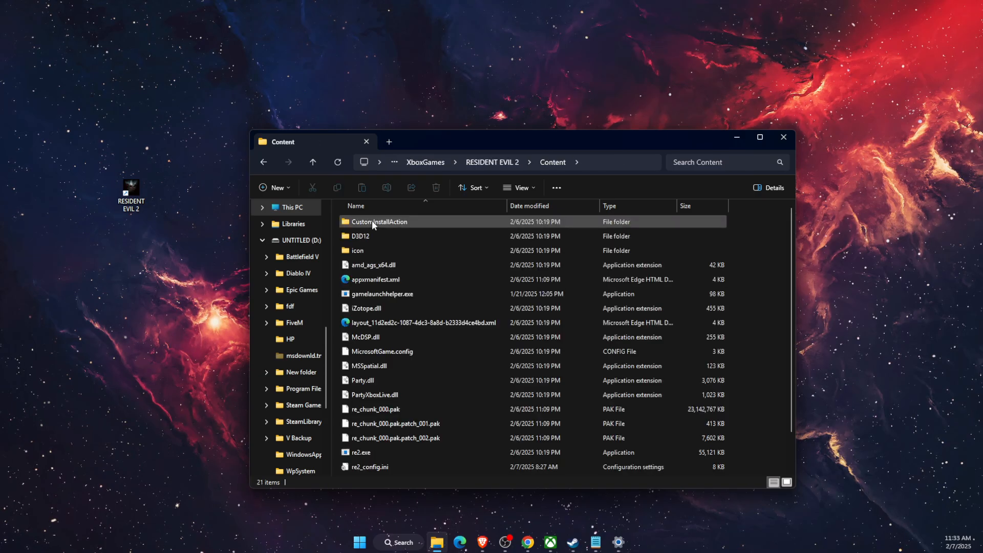
pyautogui.scroll(-3)
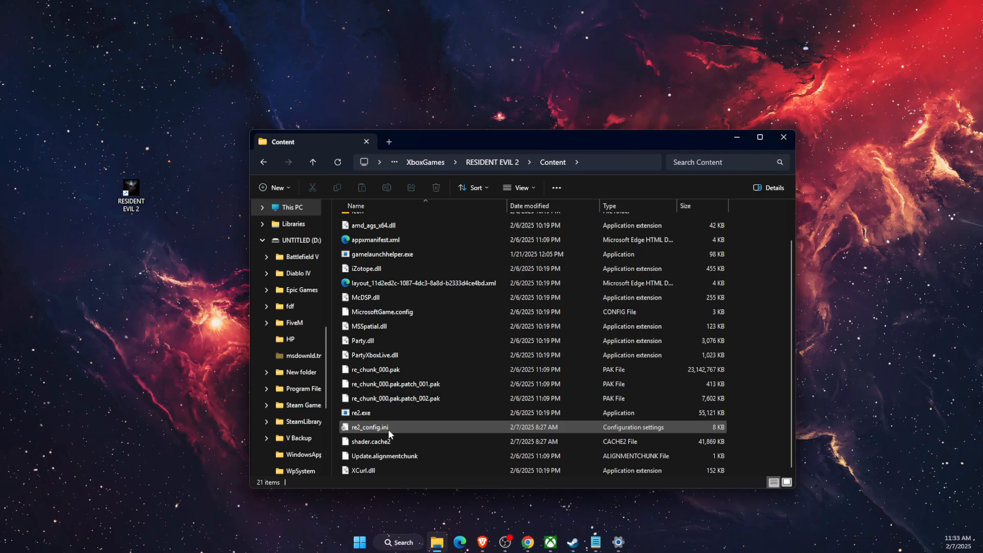
pyautogui.click(369, 427)
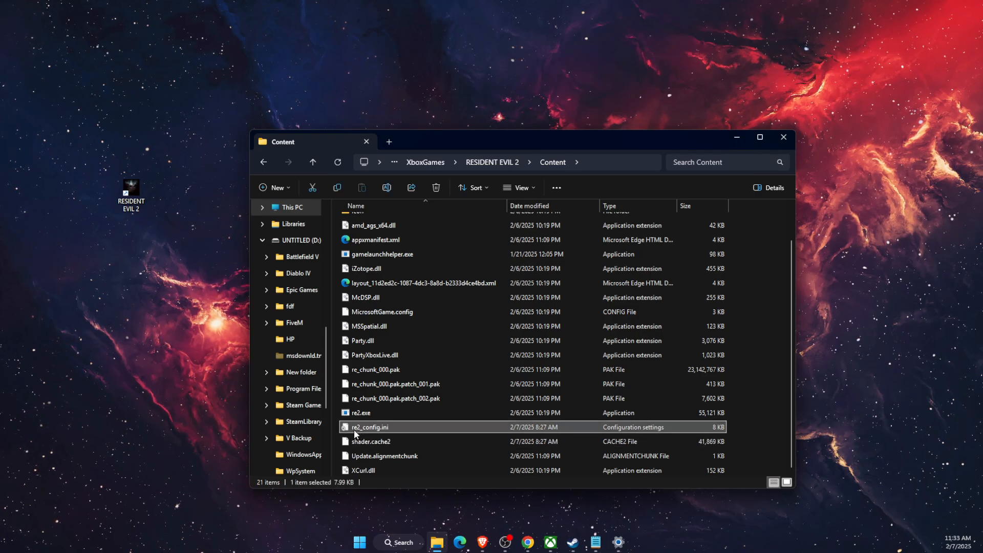
pyautogui.moveTo(389, 433)
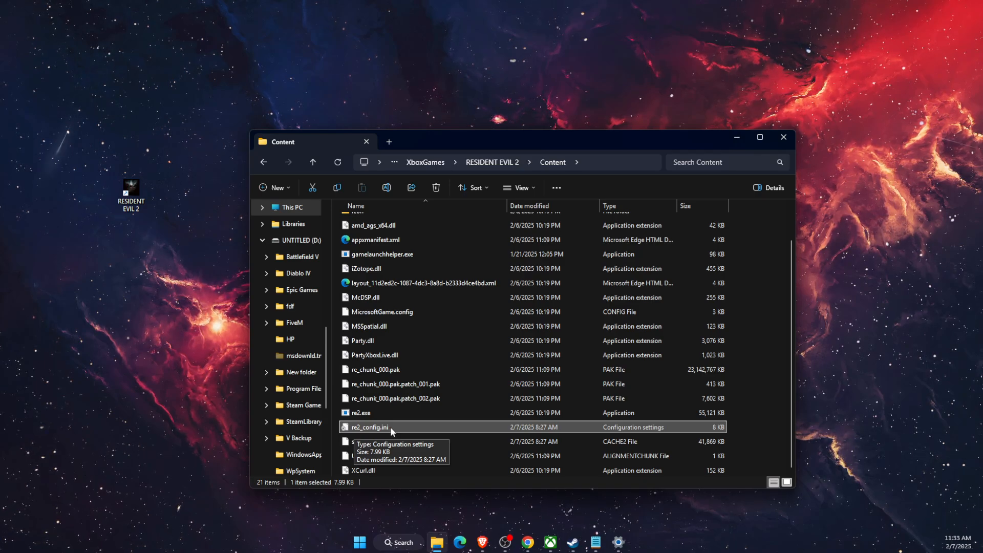
pyautogui.moveTo(425, 429)
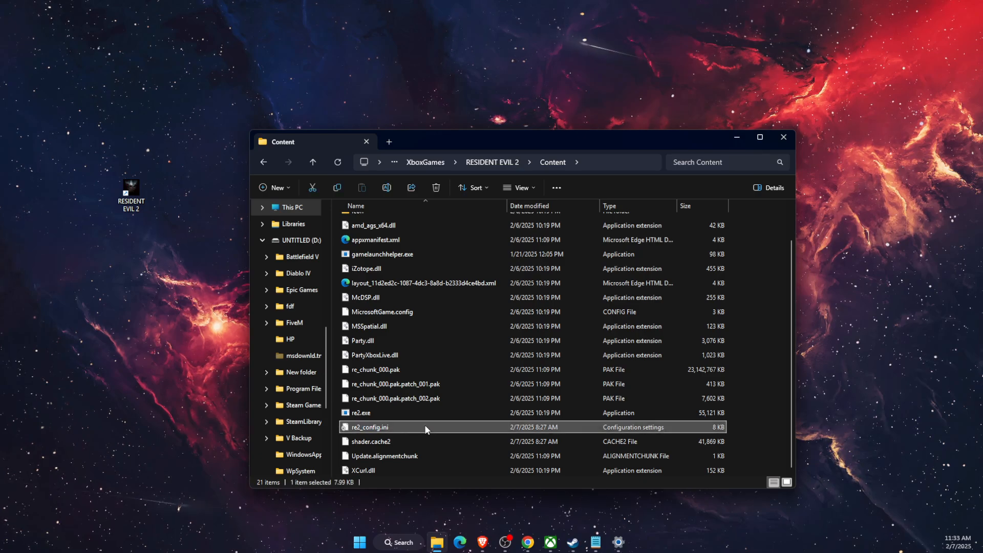
pyautogui.moveTo(431, 442)
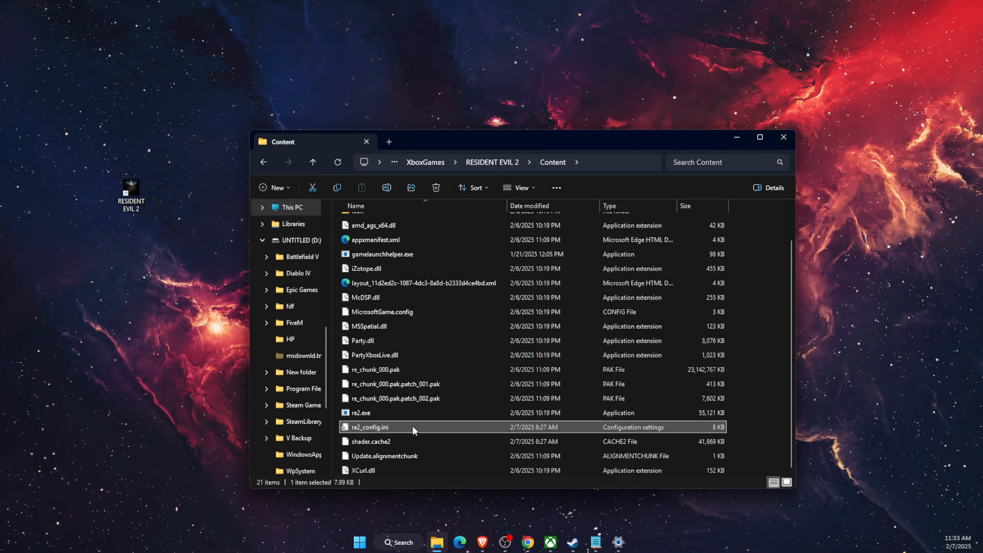
pyautogui.moveTo(379, 432)
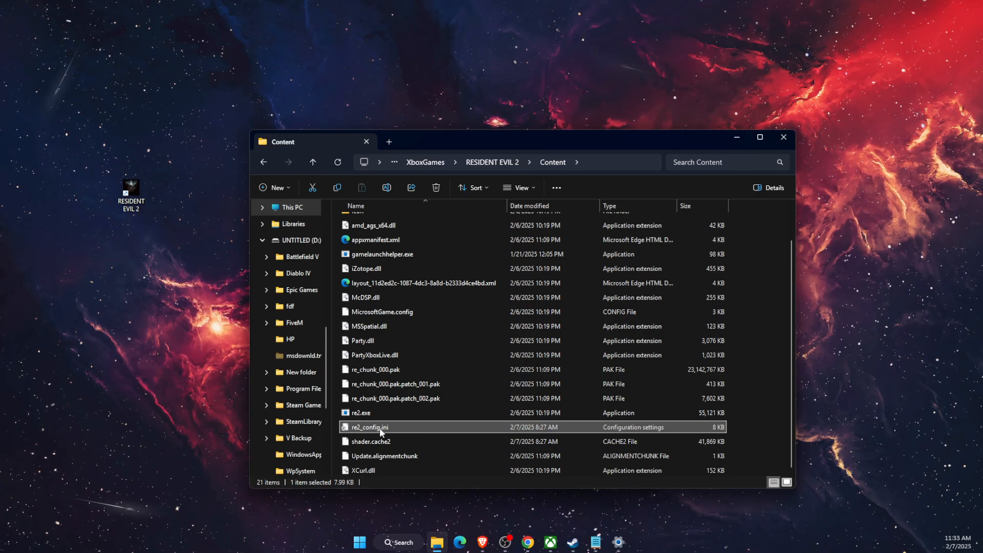
pyautogui.rightClick(368, 427)
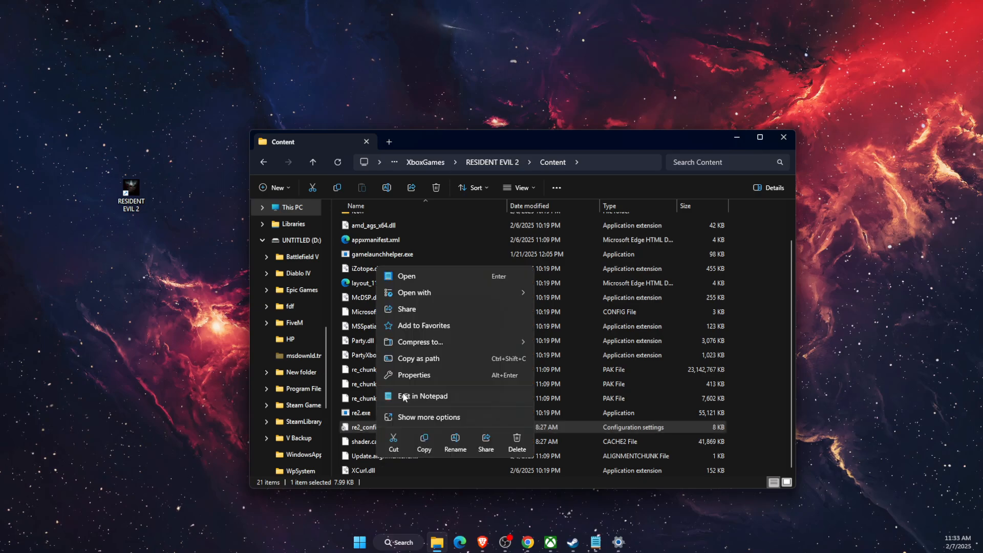
pyautogui.click(421, 396)
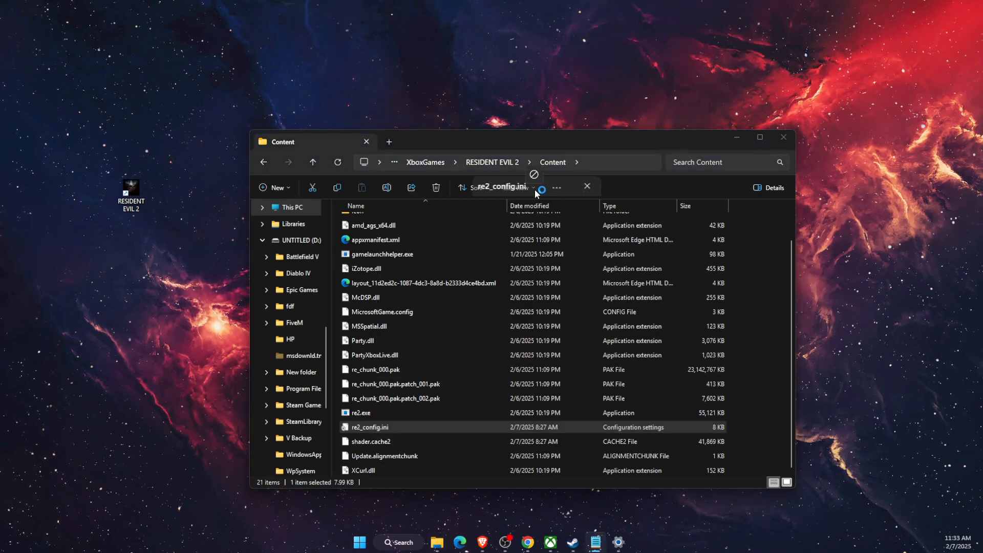
pyautogui.doubleClick(369, 427)
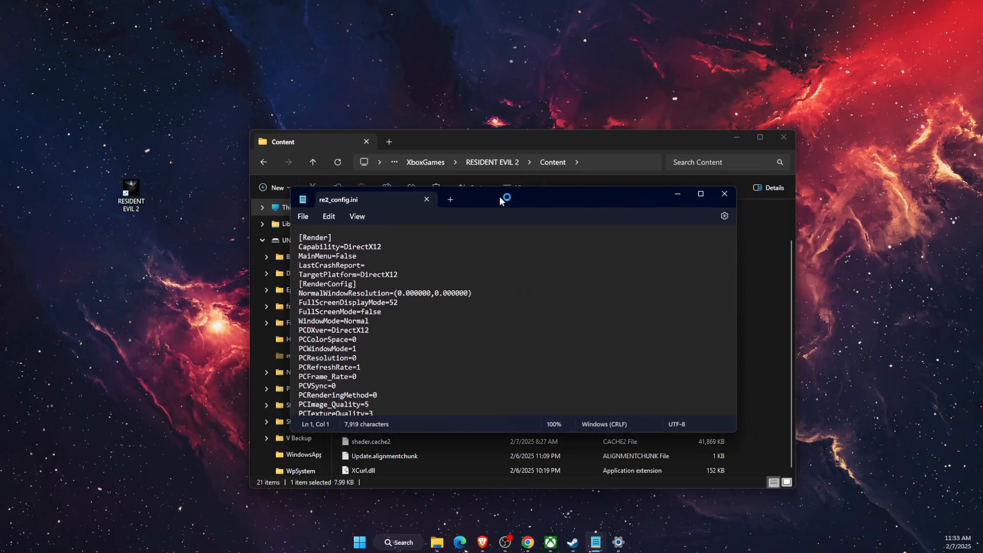
# Change PCResolution to 12 in re2_config.ini, restore it to 0, and close without saving.
pyautogui.doubleClick(315, 238)
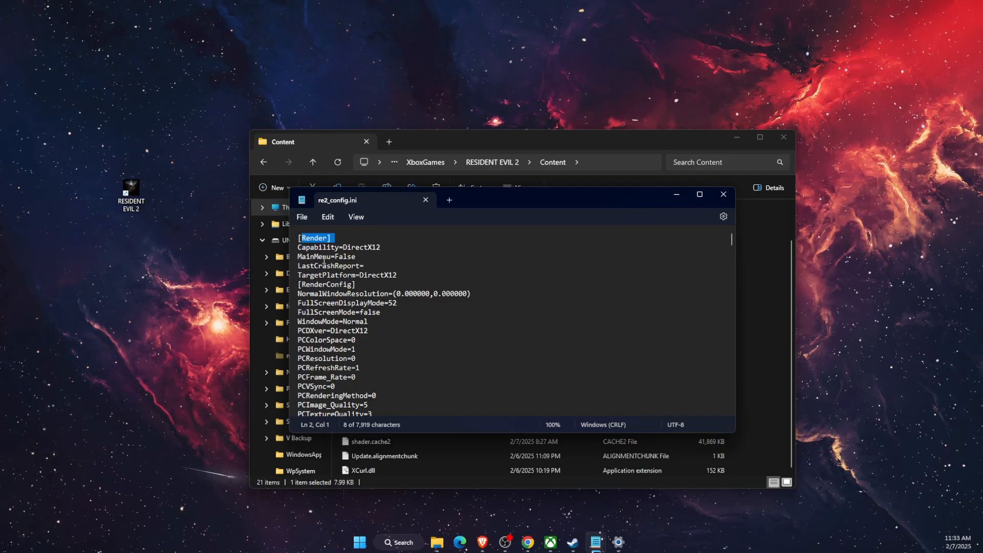
pyautogui.doubleClick(325, 358)
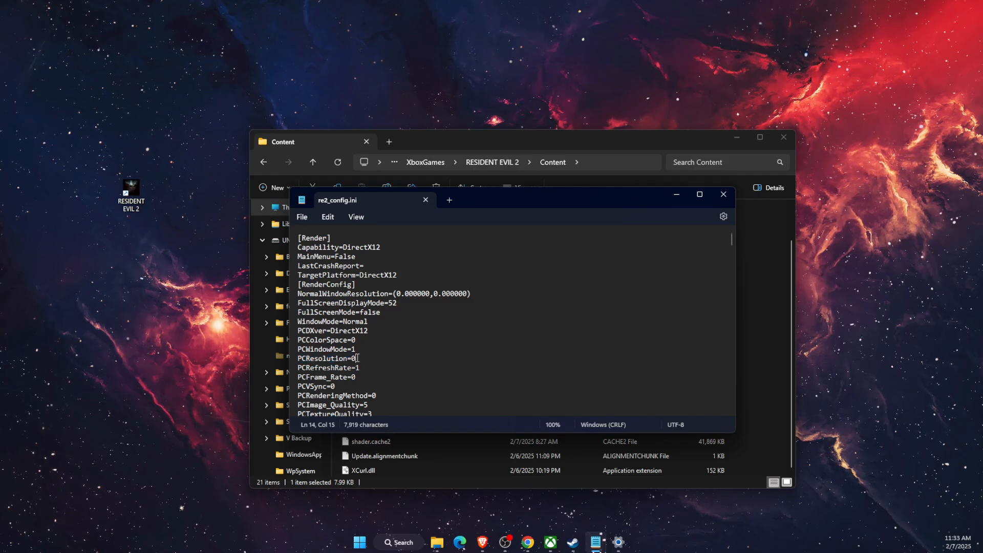
pyautogui.write('12')
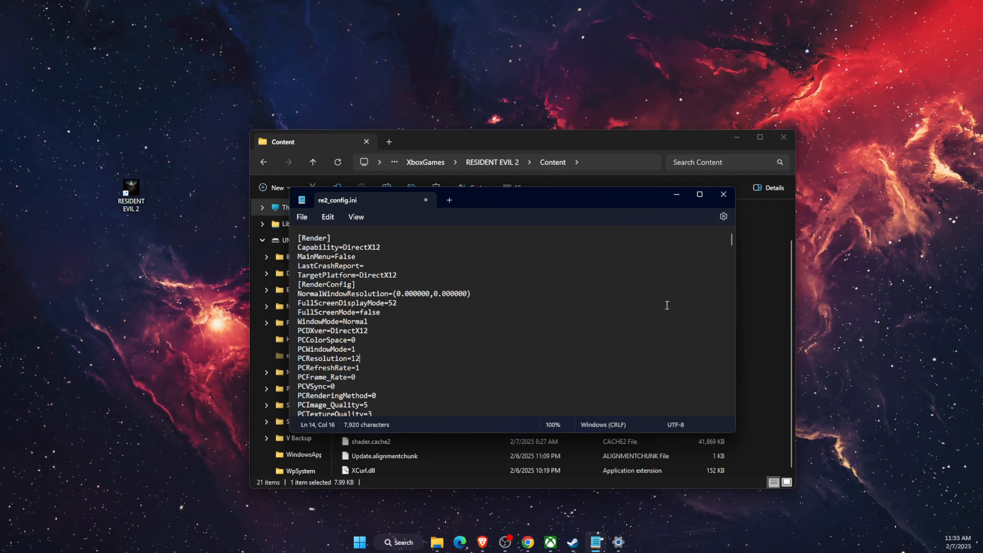
pyautogui.moveTo(407, 370)
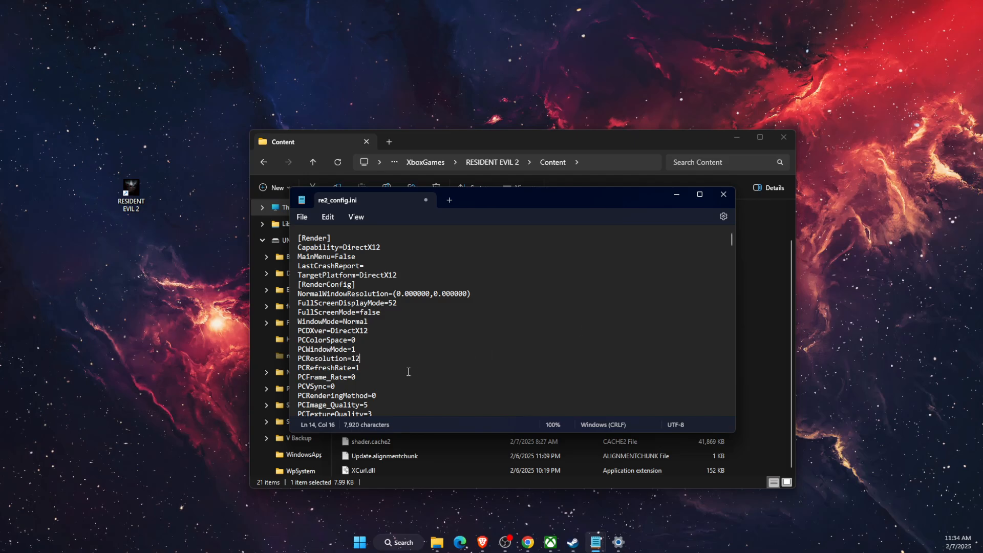
pyautogui.press('Backspace')
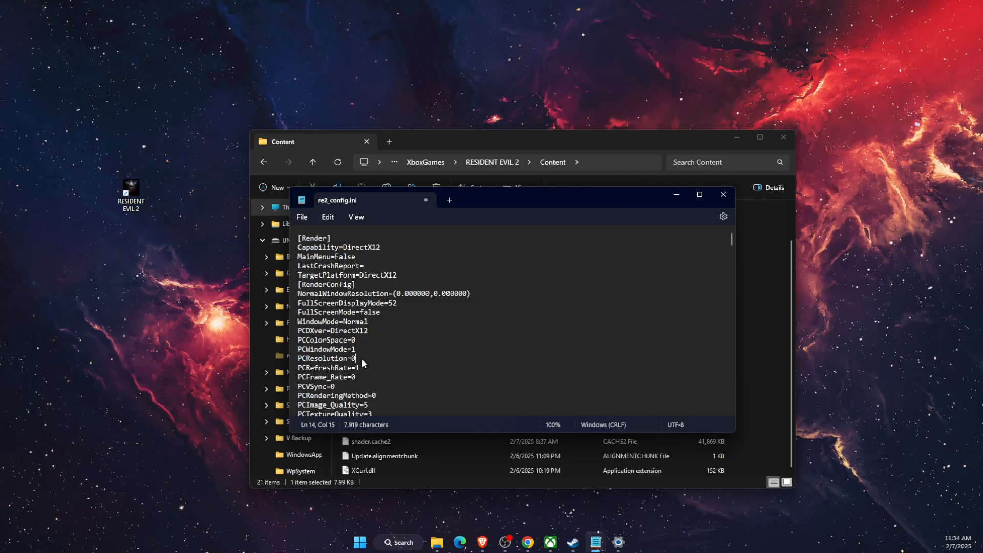
pyautogui.click(722, 195)
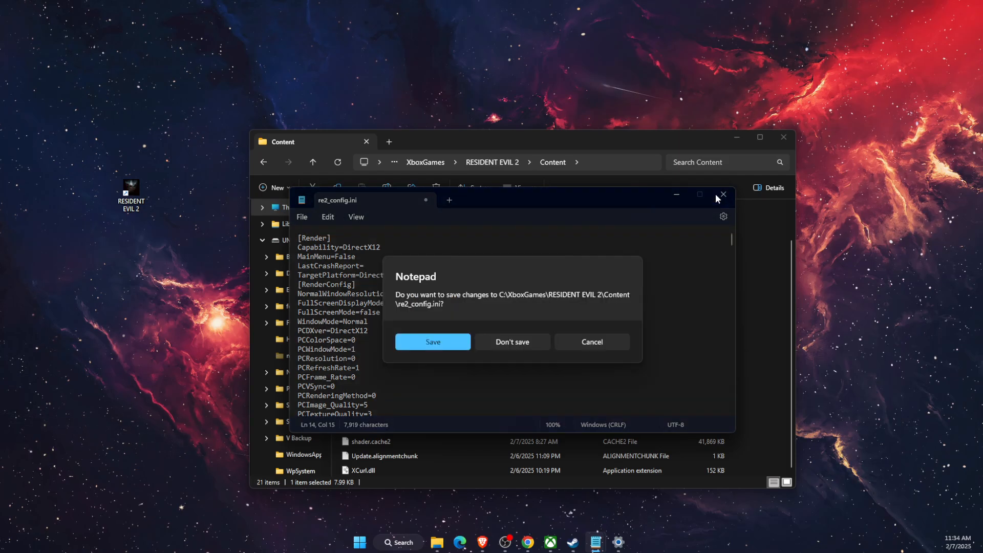
pyautogui.click(433, 342)
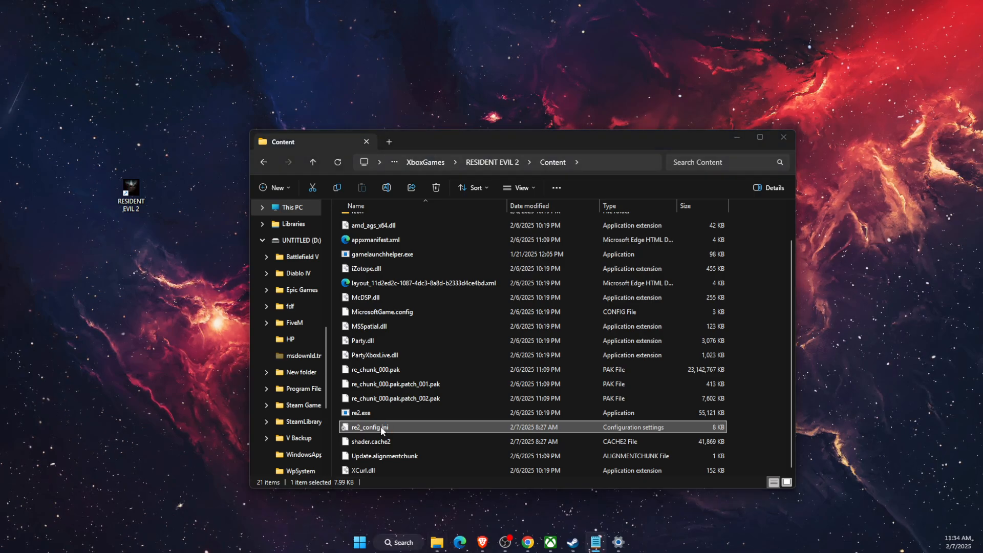
# Reopen re2_config.ini and confirm the TargetPlatform line reads DirectX12.
pyautogui.doubleClick(369, 427)
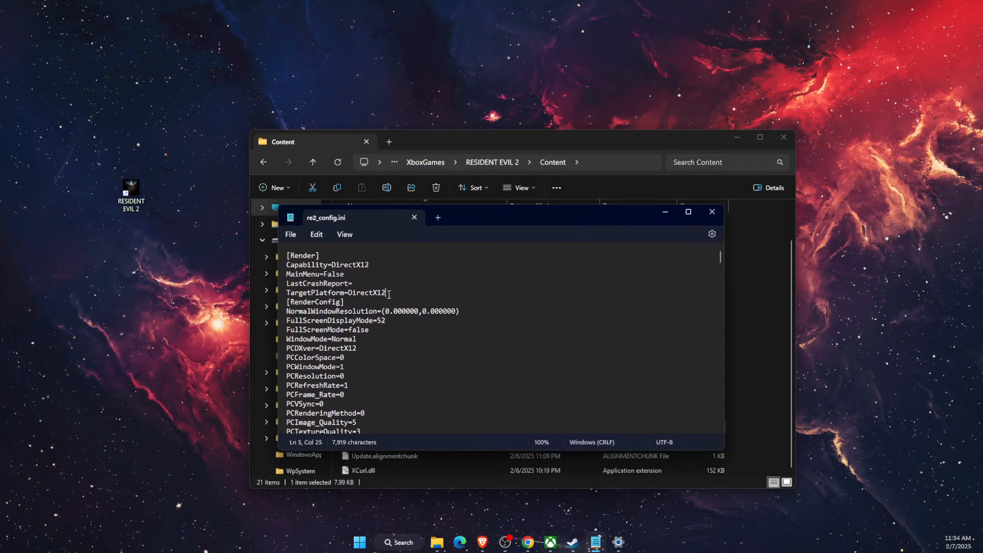
pyautogui.doubleClick(363, 264)
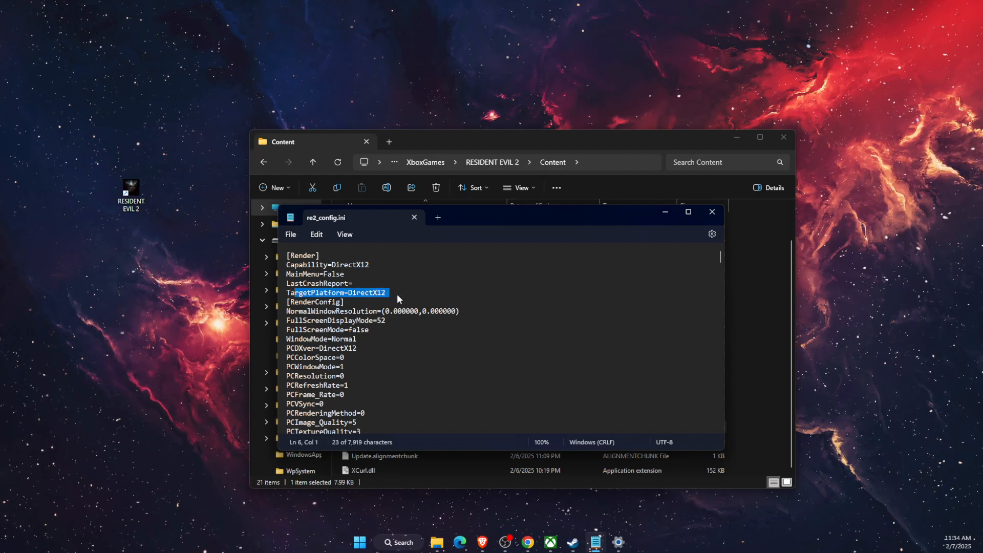
pyautogui.doubleClick(369, 292)
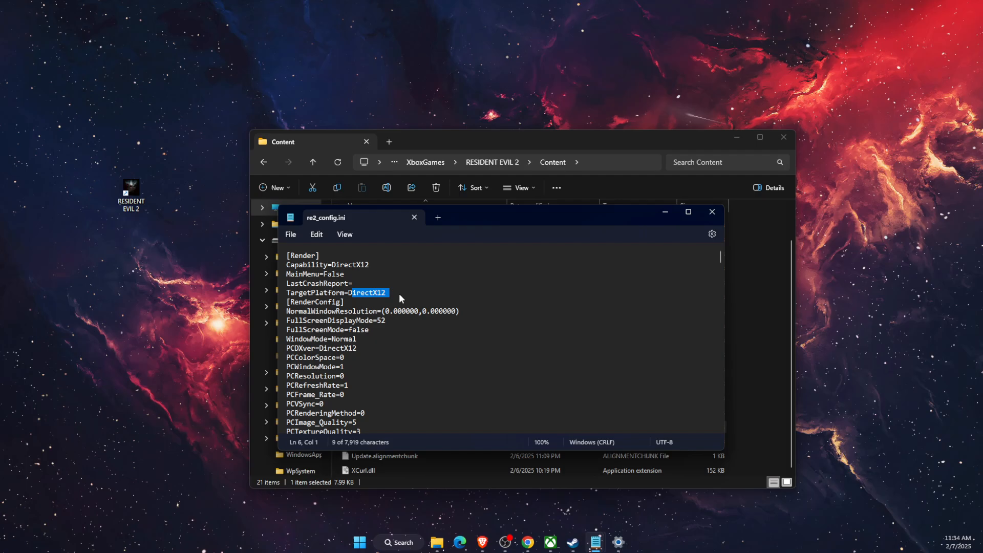
pyautogui.doubleClick(352, 349)
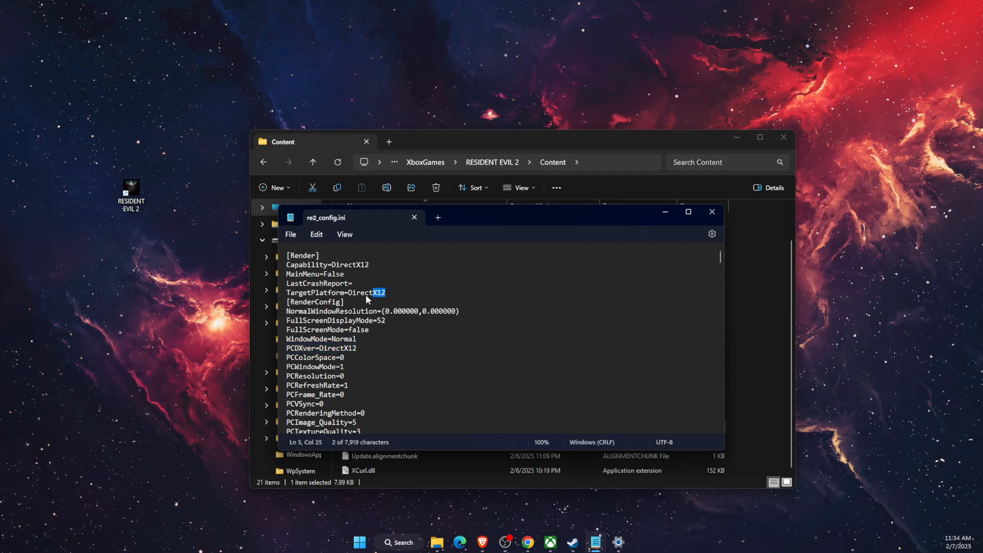
pyautogui.click(389, 292)
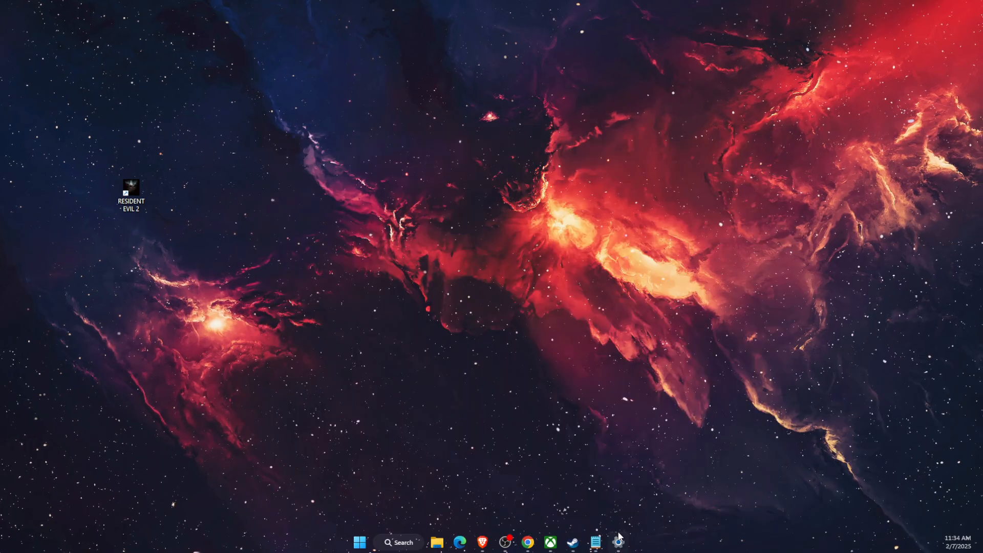
# Browse the System page in Settings, then bring up Windows search.
pyautogui.click(617, 541)
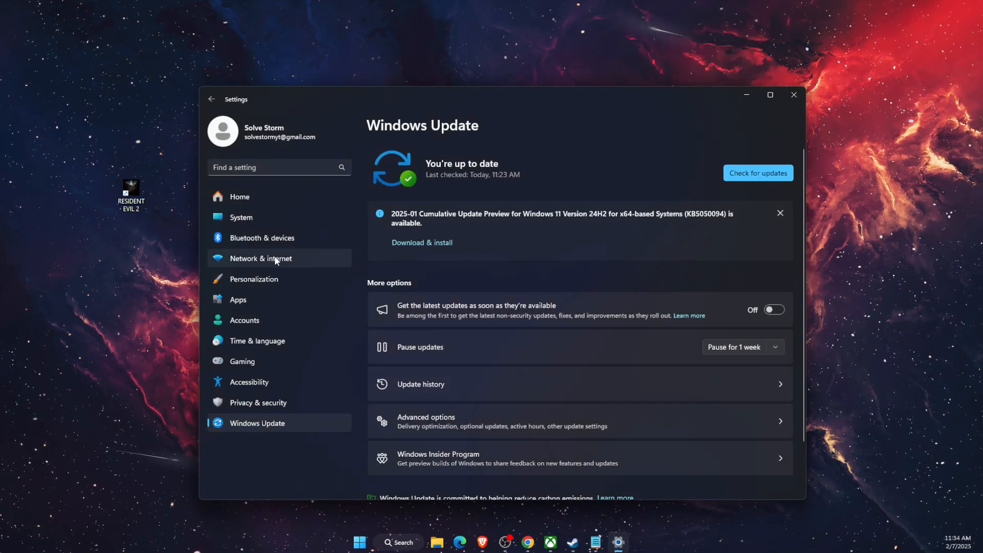
pyautogui.click(241, 217)
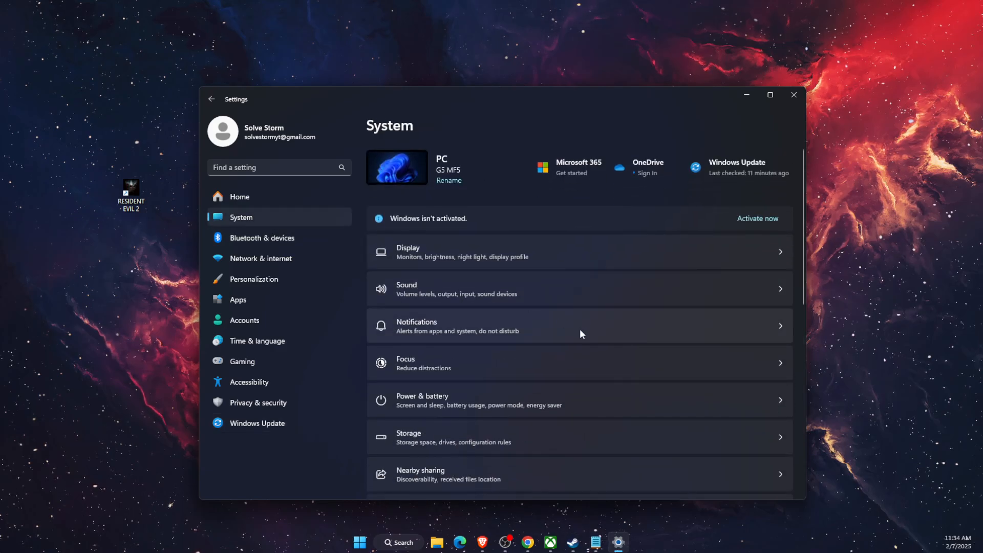
pyautogui.scroll(-3)
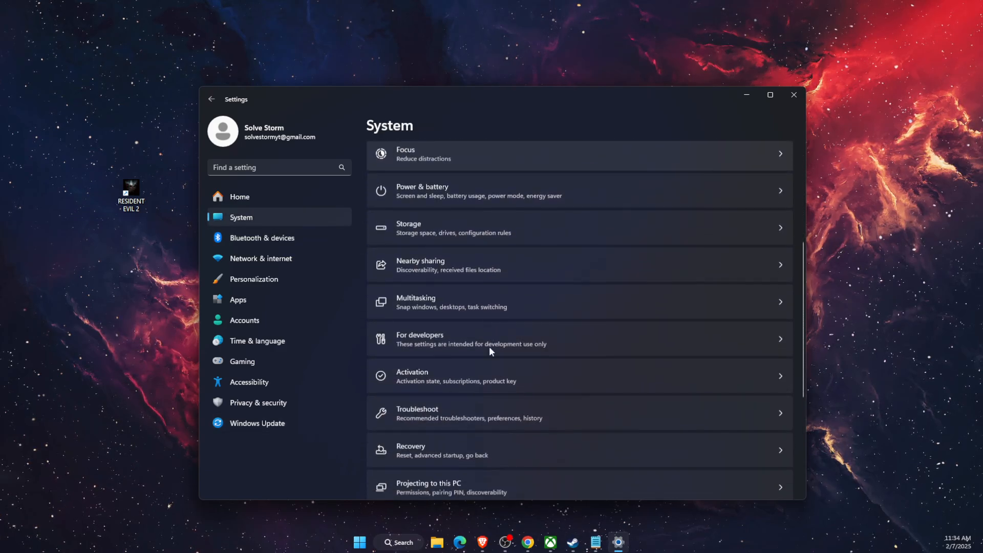
pyautogui.scroll(3)
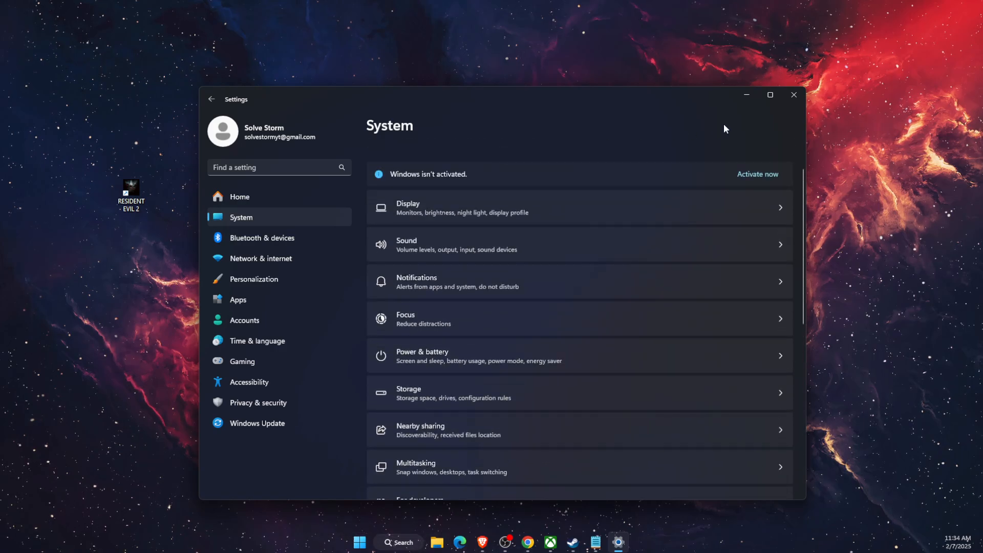
pyautogui.click(409, 541)
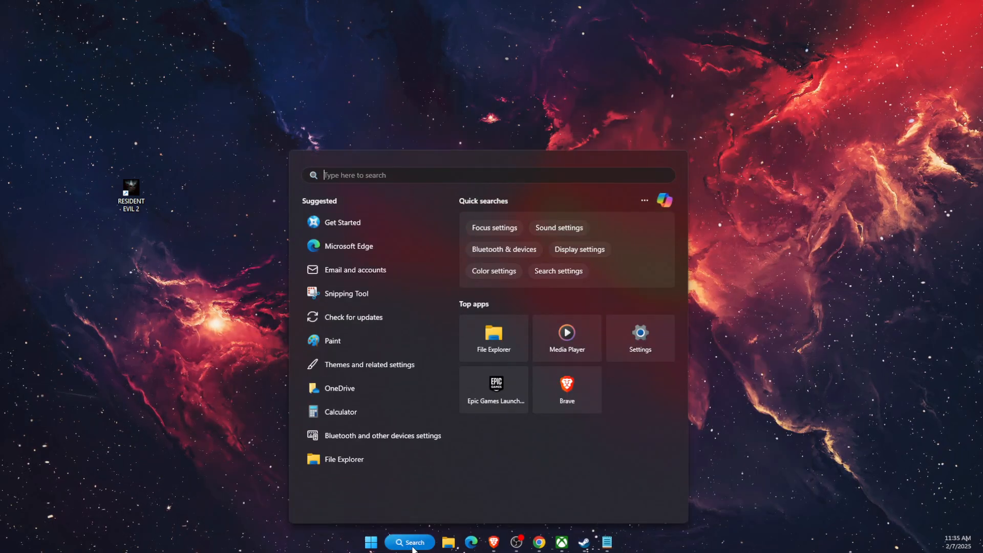
# Show Graphics settings with Advanced graphics expanded: GPU scheduling and variable refresh rate on, per-app list below.
pyautogui.click(639, 337)
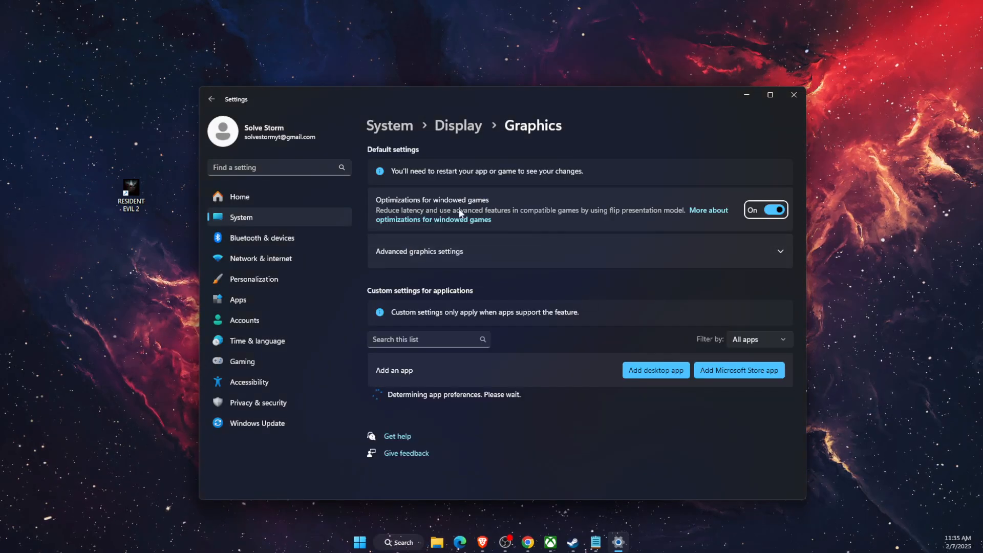
pyautogui.click(418, 251)
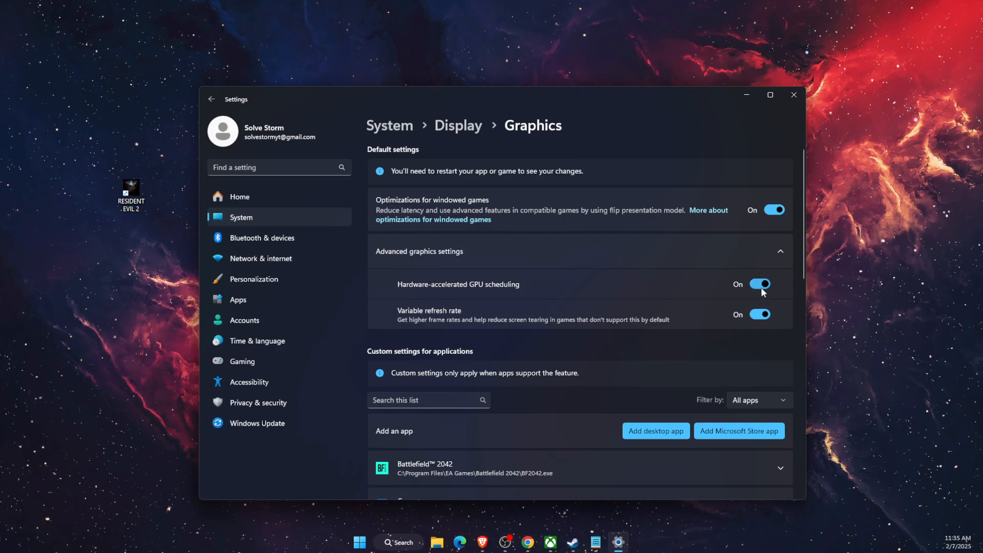
pyautogui.scroll(-3)
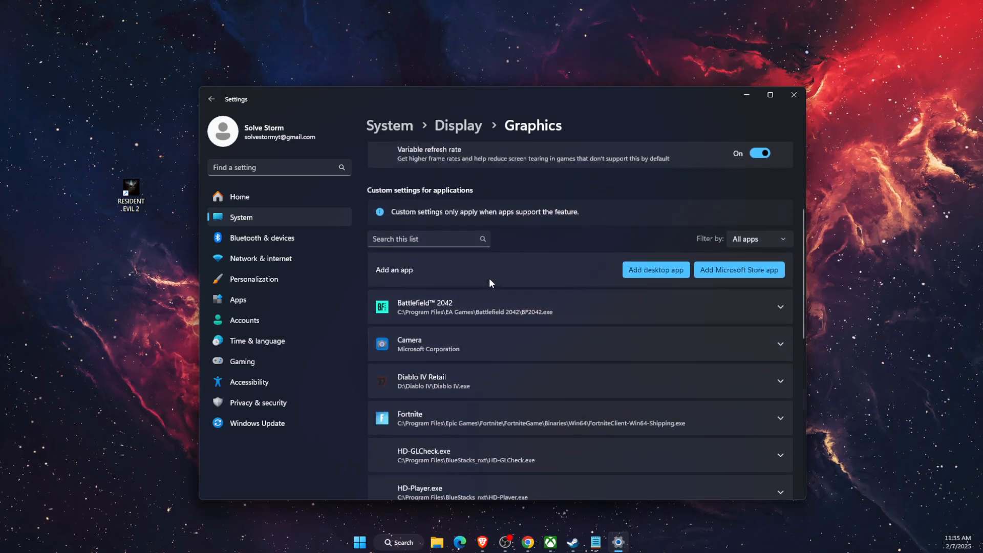
pyautogui.scroll(-3)
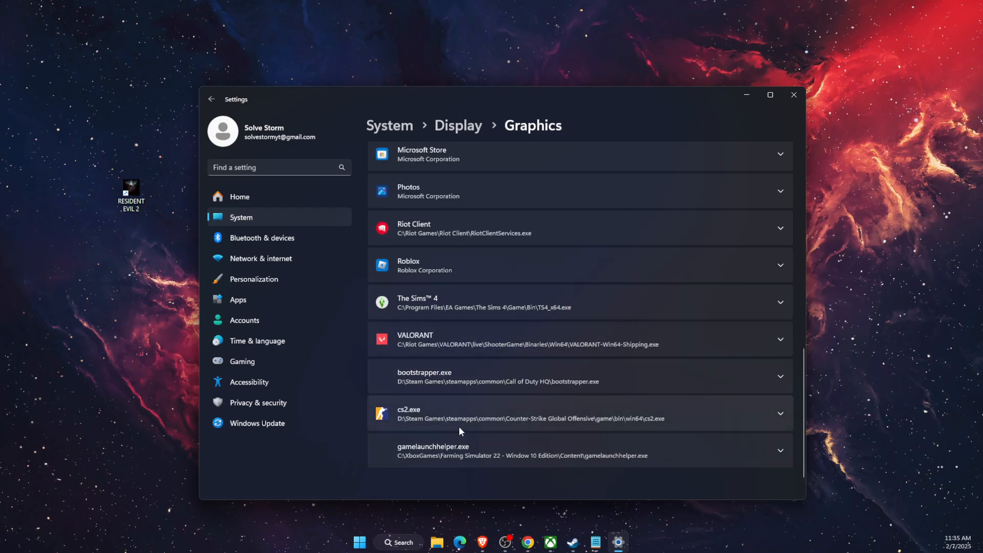
pyautogui.scroll(3)
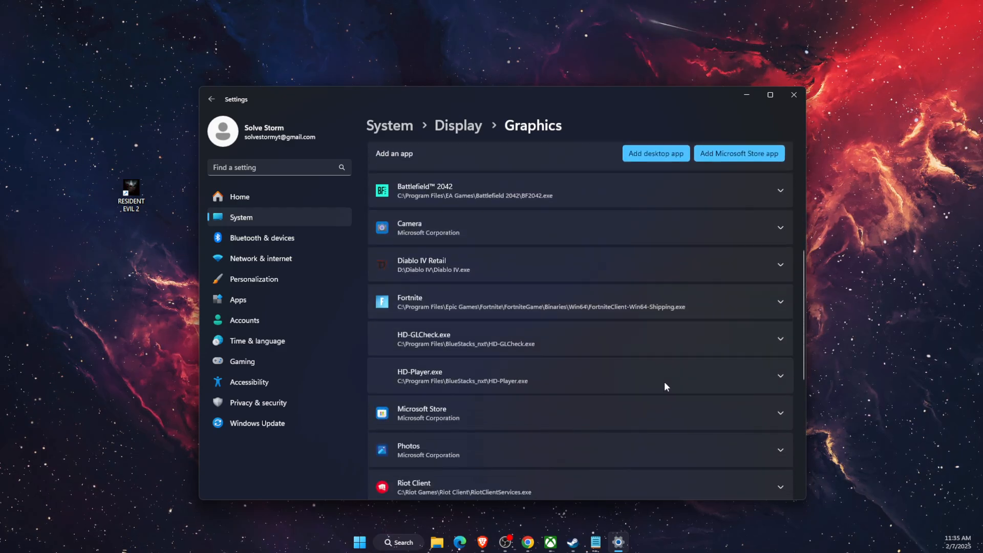
pyautogui.scroll(-3)
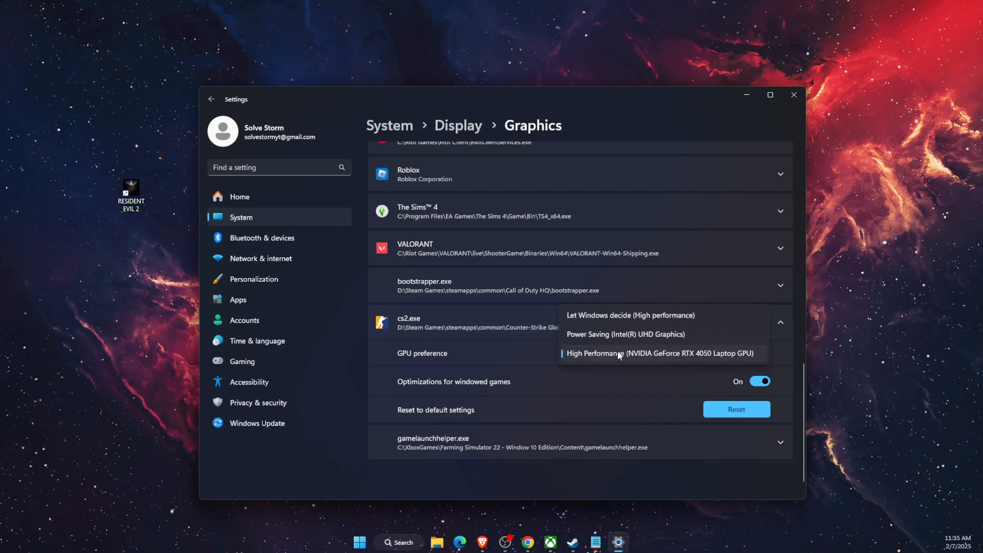
pyautogui.scroll(3)
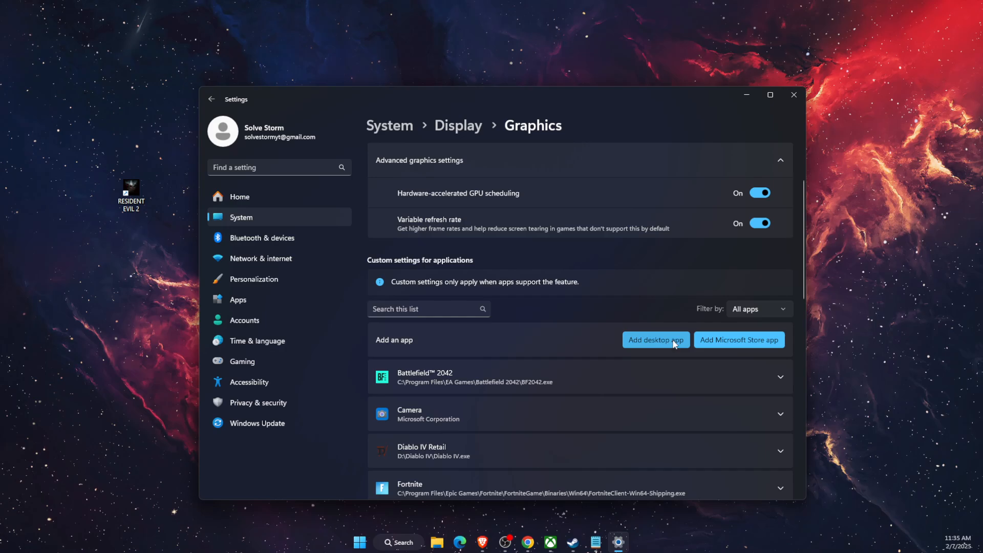
# Add re2.exe from the RESIDENT EVIL 2\Content folder to the custom graphics apps list.
pyautogui.click(655, 339)
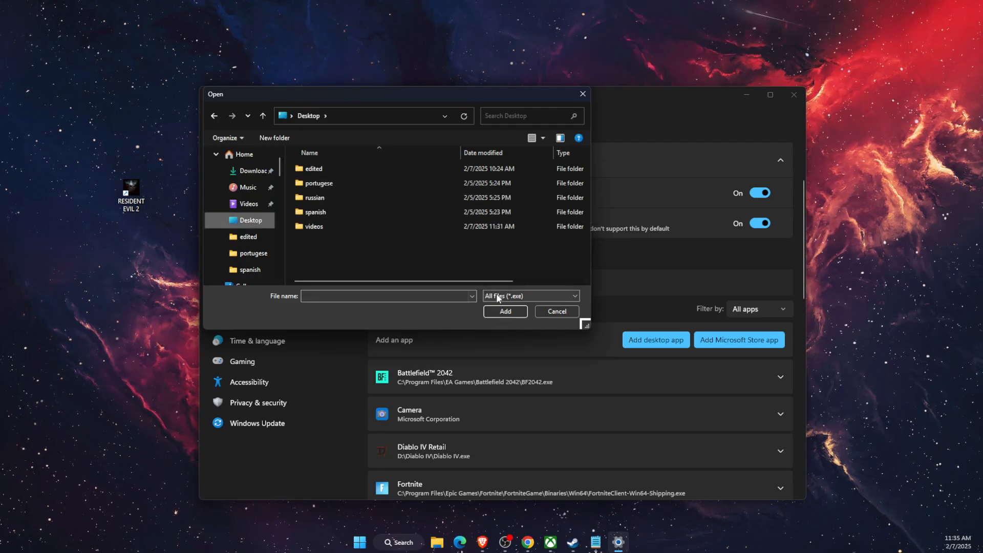
pyautogui.click(555, 311)
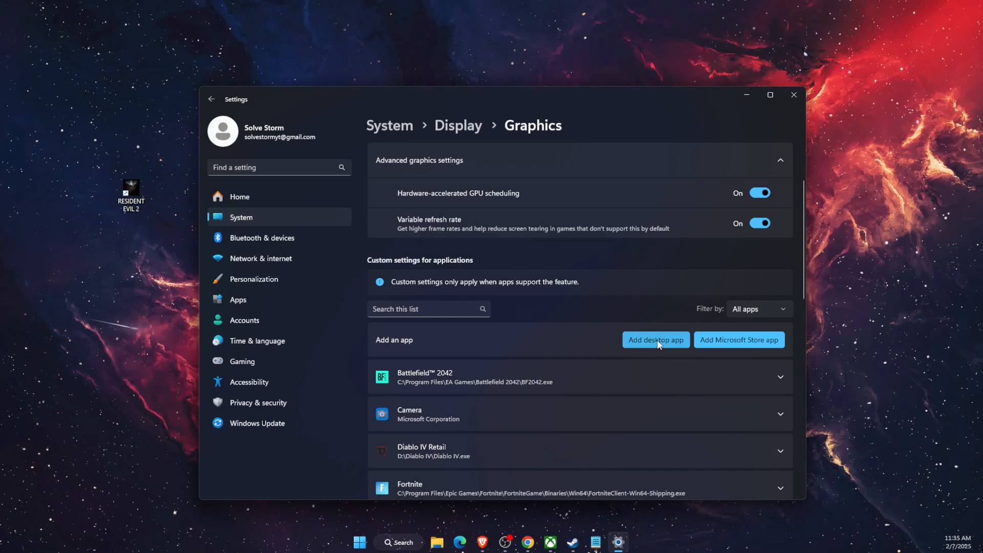
pyautogui.click(654, 340)
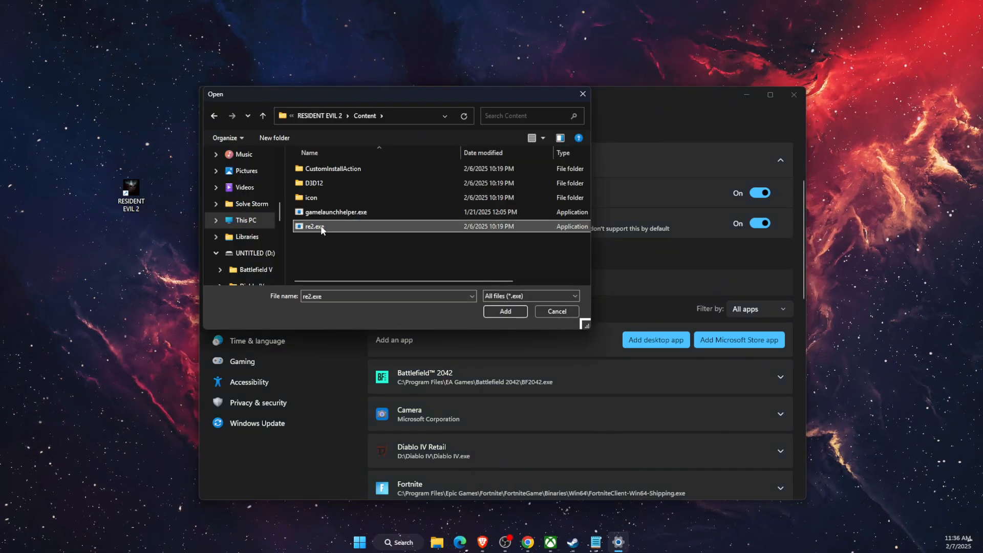
pyautogui.rightClick(314, 226)
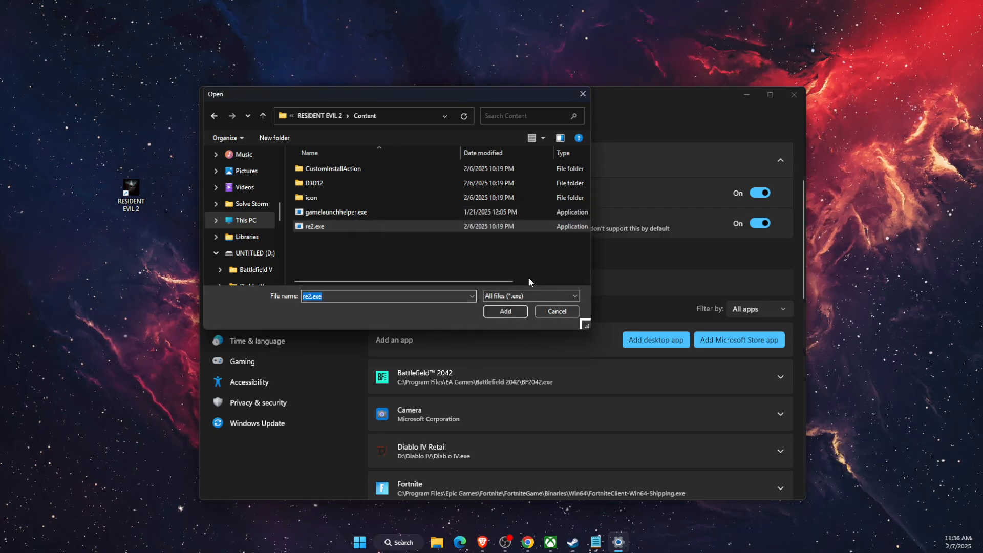
pyautogui.click(504, 312)
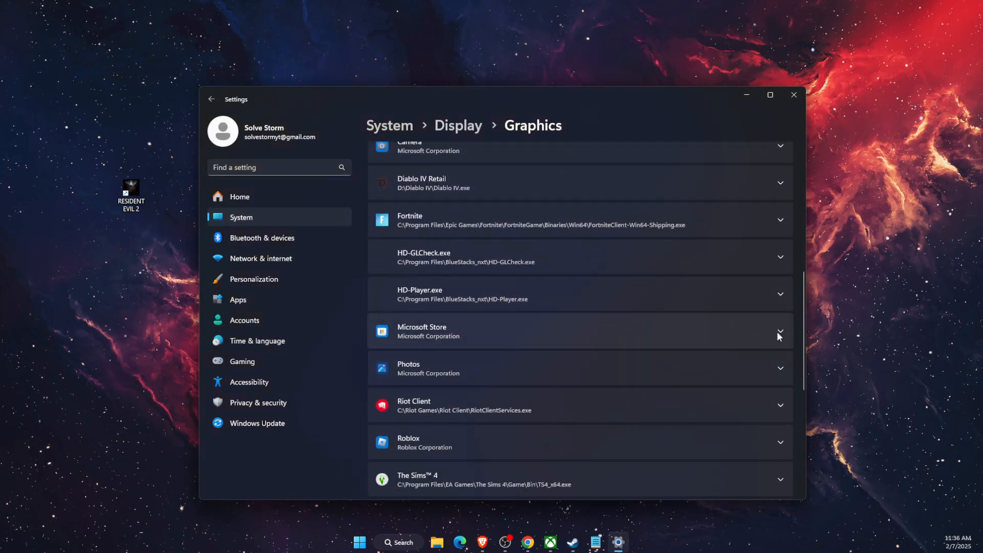
# Set re2.exe's GPU preference to the High Performance NVIDIA GPU.
pyautogui.click(779, 332)
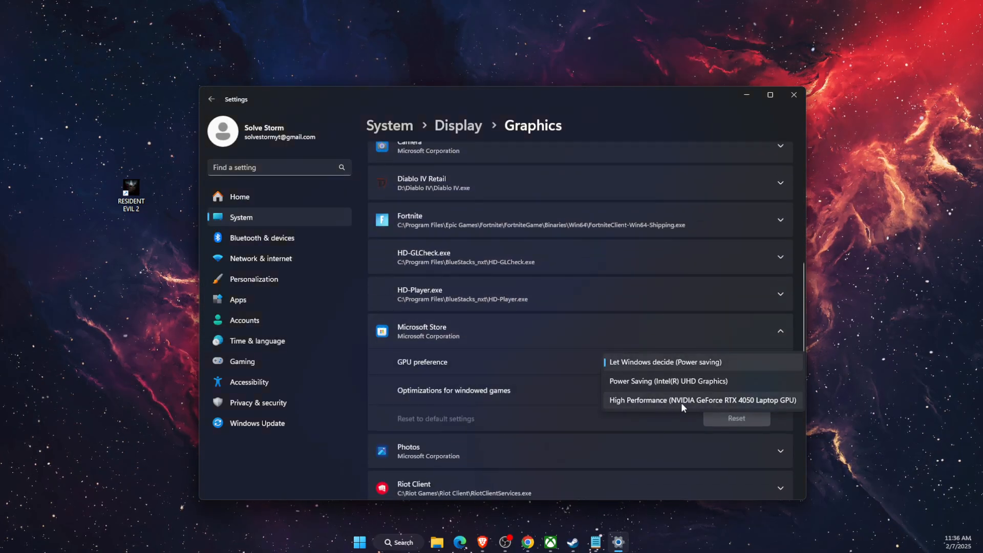
pyautogui.click(792, 95)
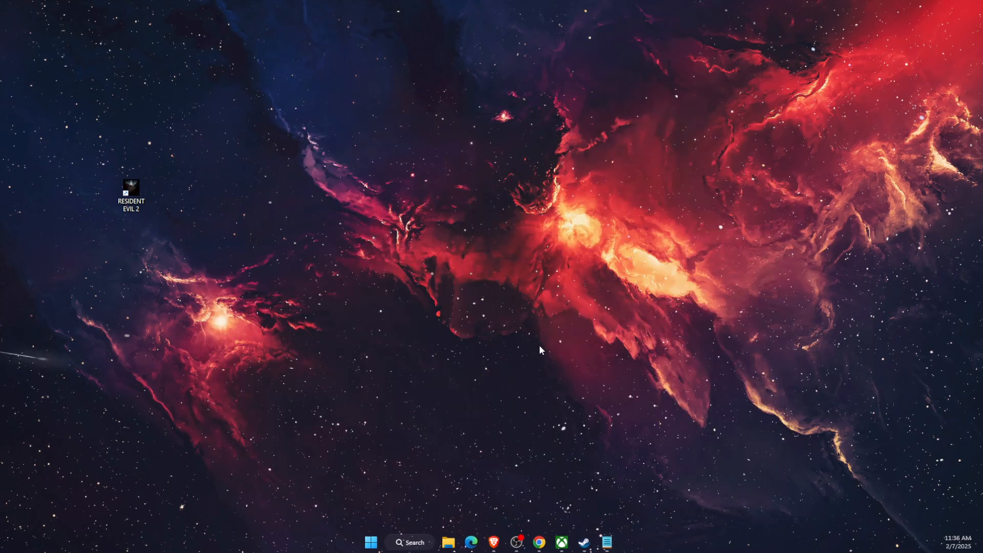
pyautogui.moveTo(502, 357)
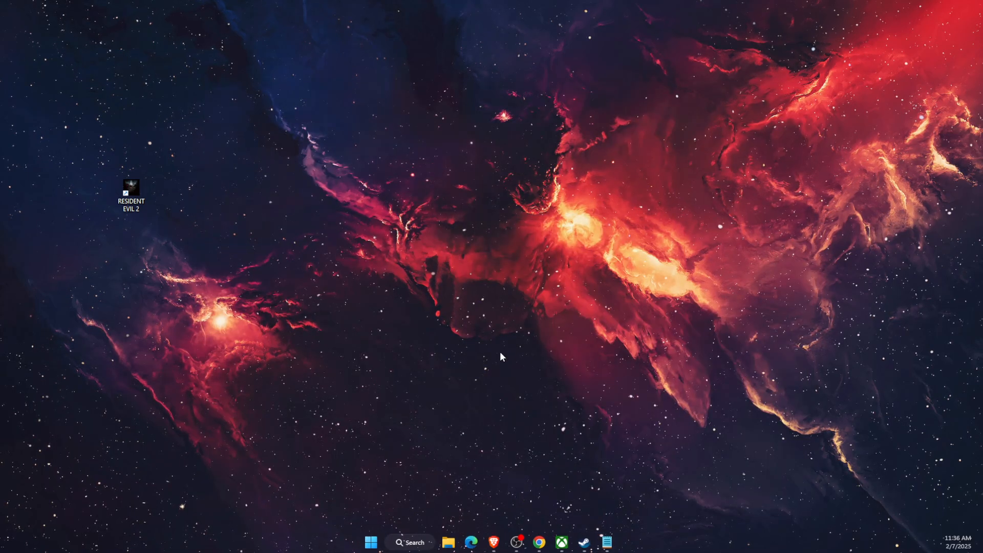